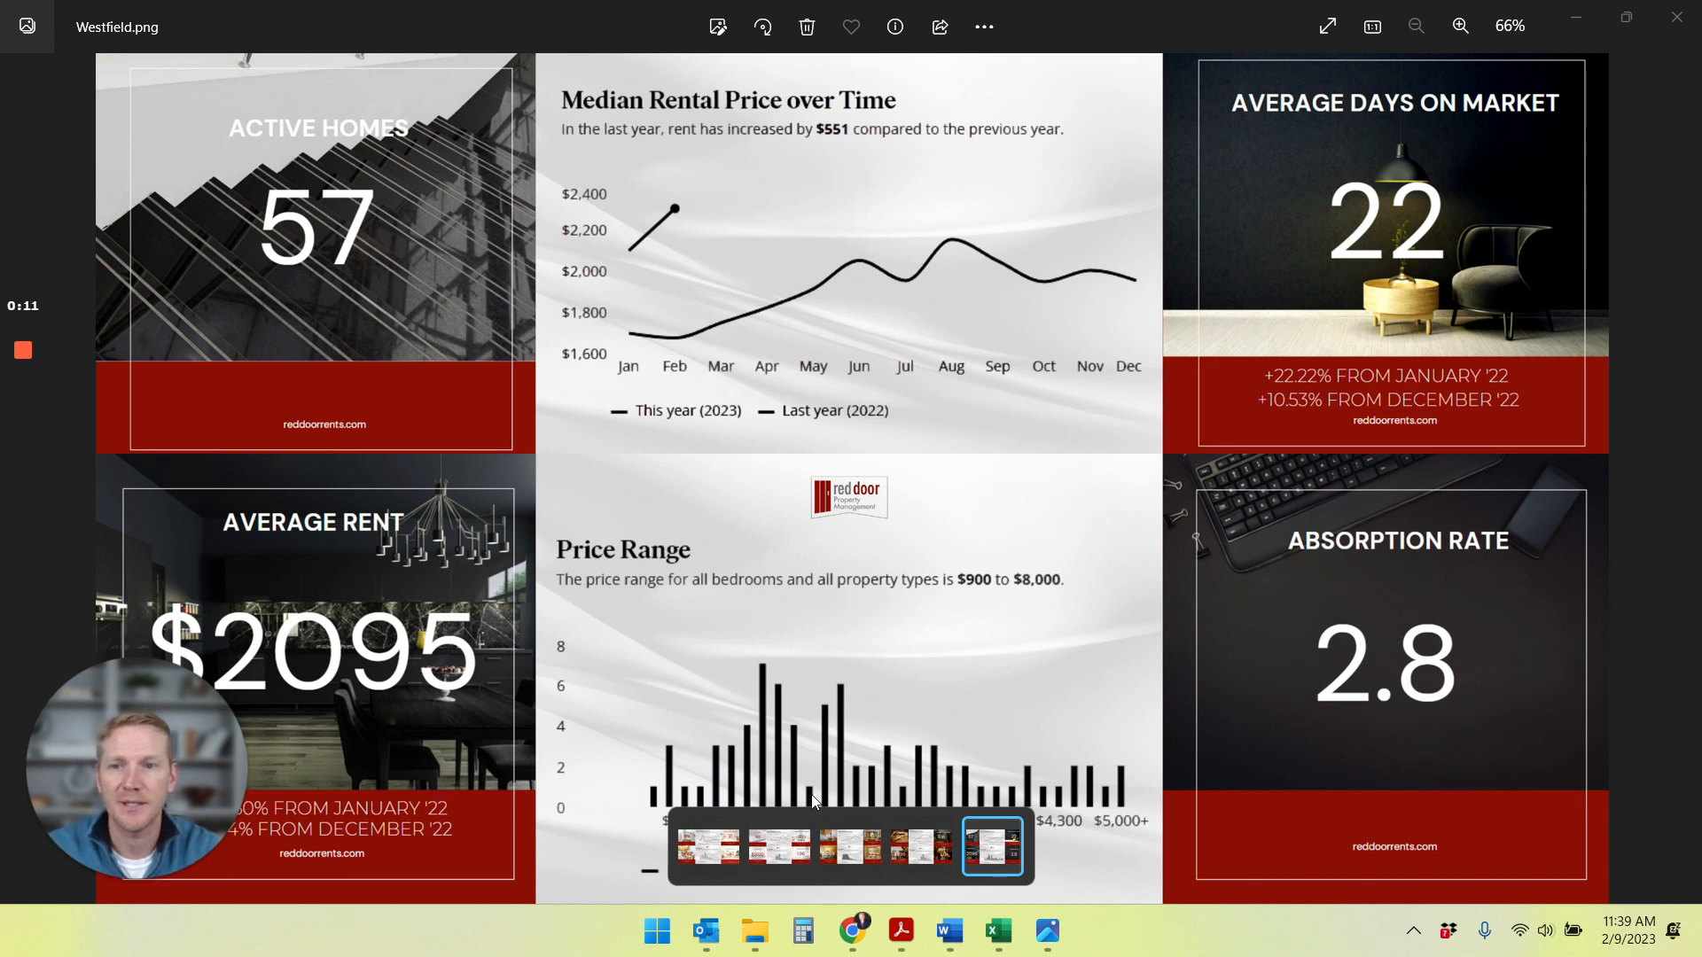
mouse_move(780, 596)
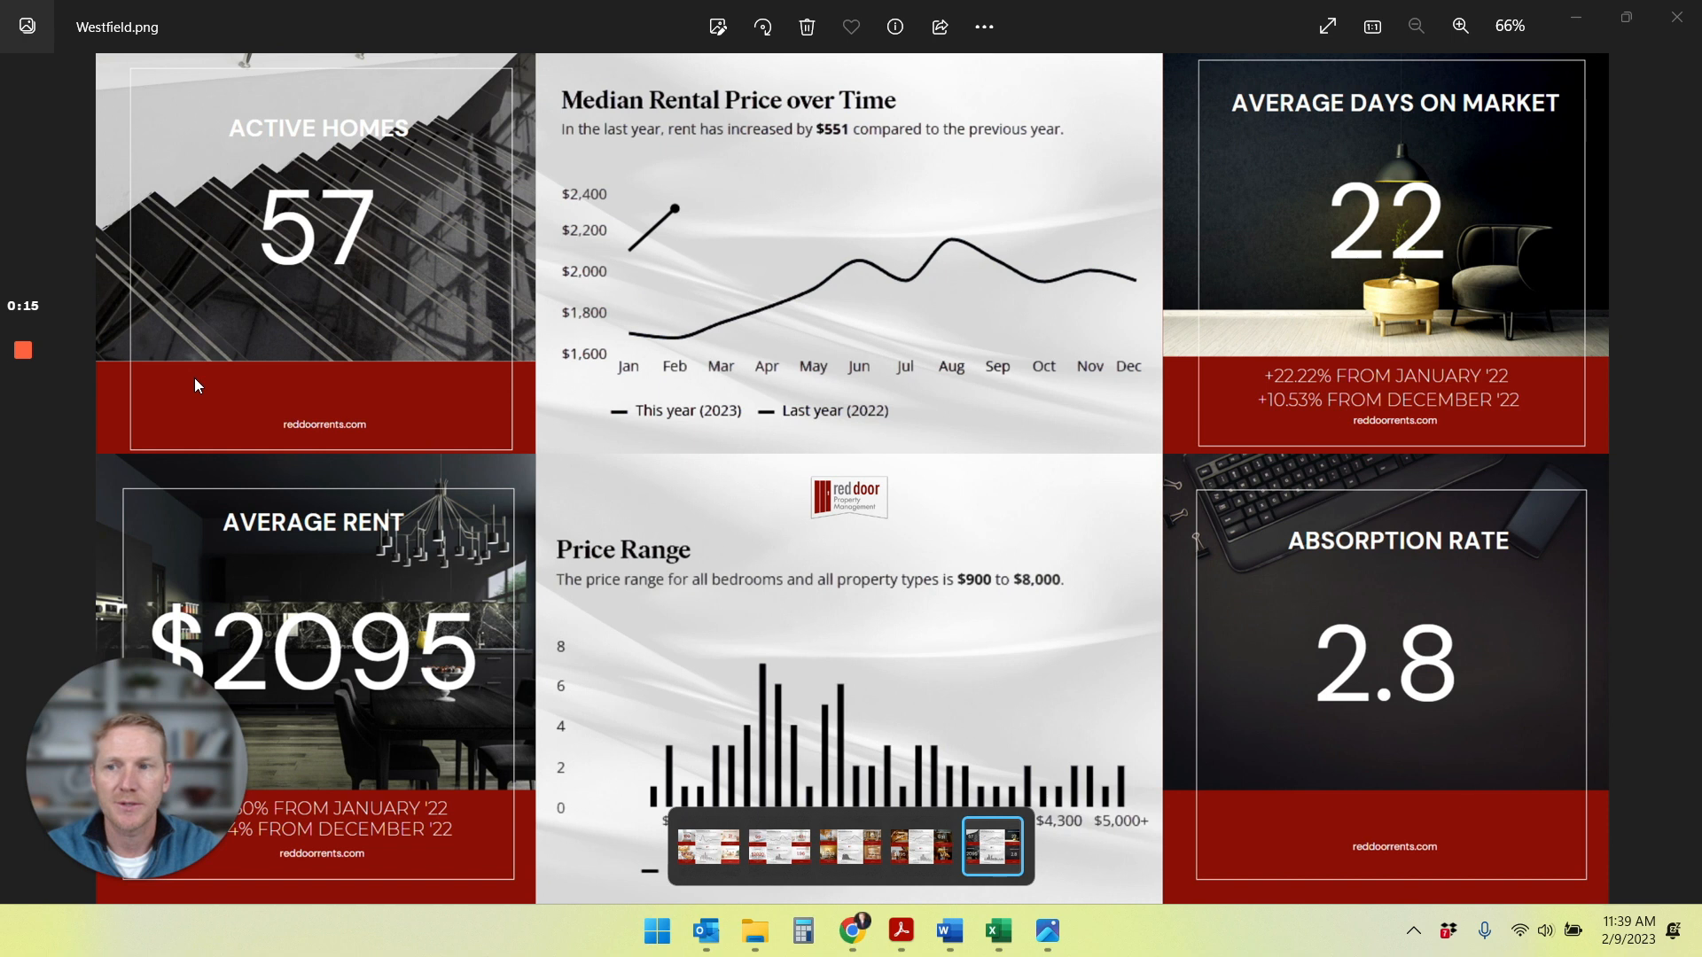
mouse_move(395, 170)
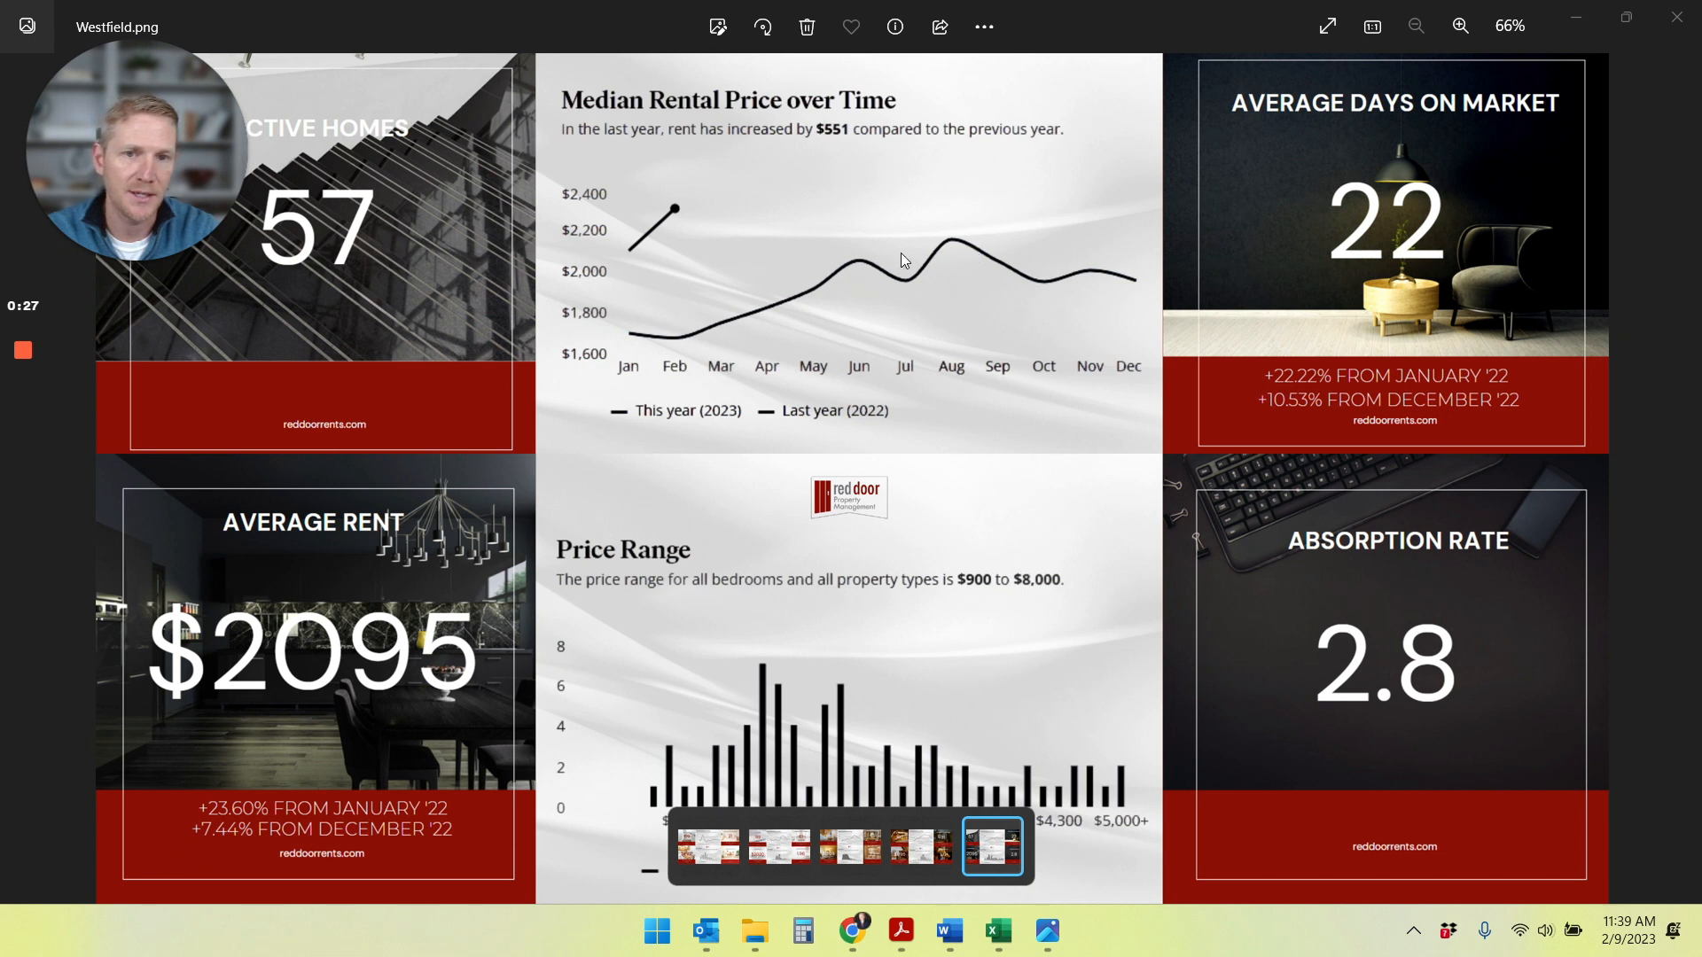
mouse_move(955, 249)
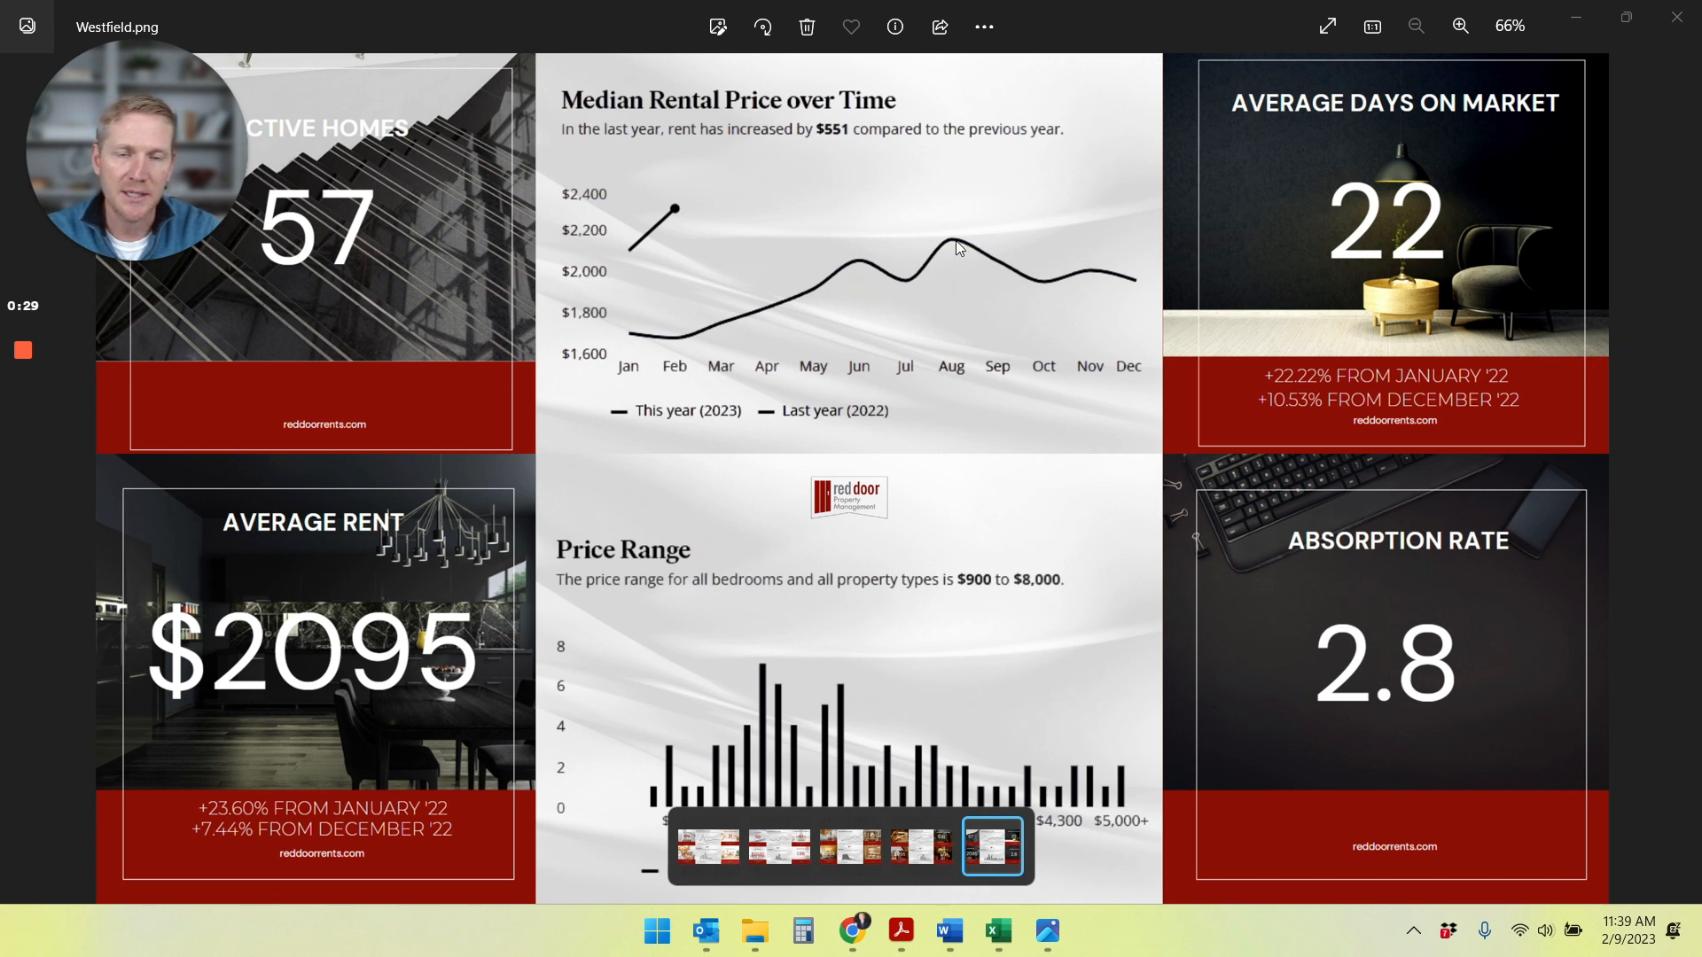
mouse_move(980, 253)
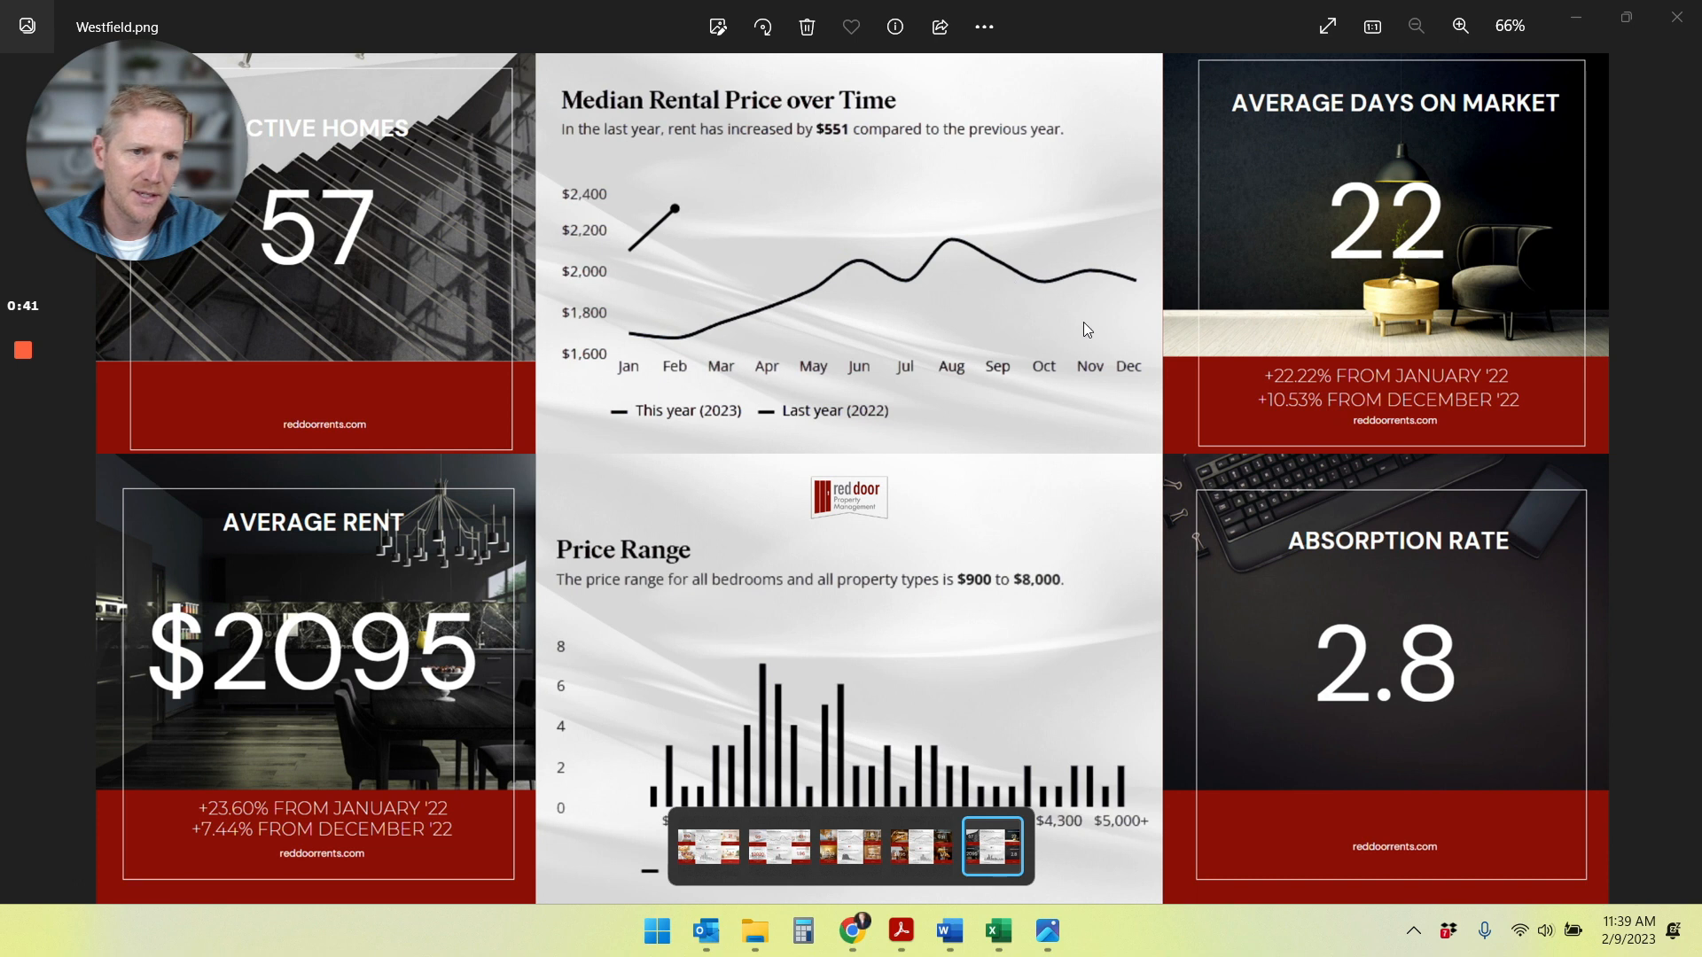
mouse_move(1032, 270)
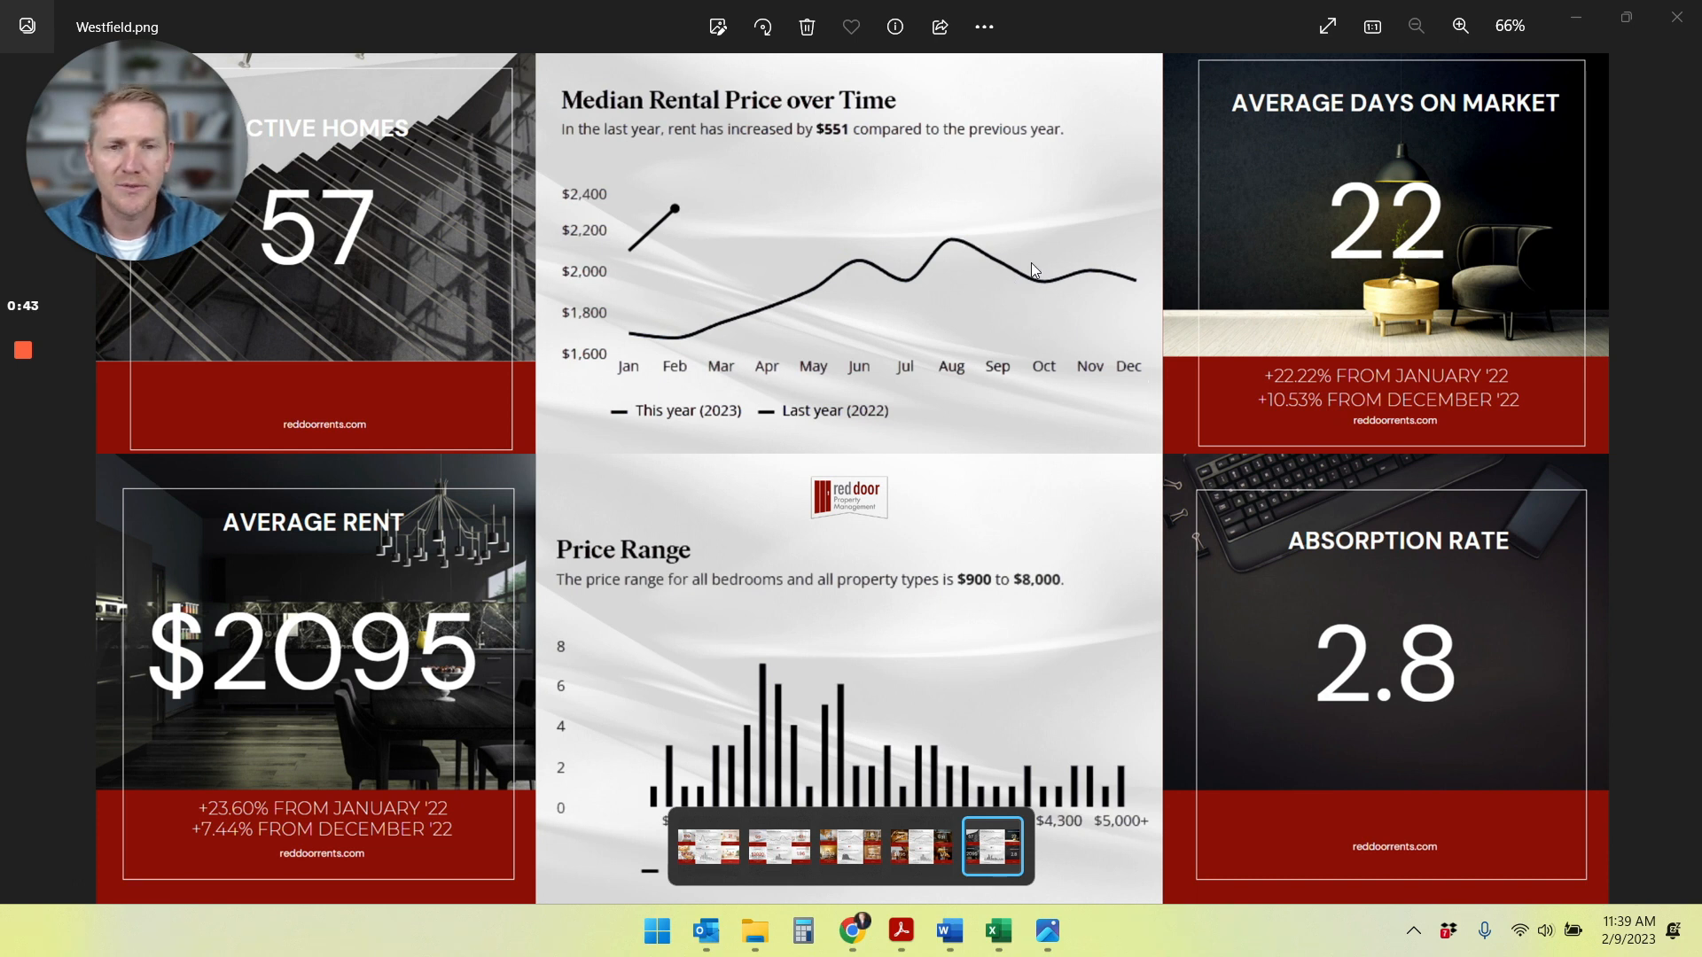
mouse_move(1140, 289)
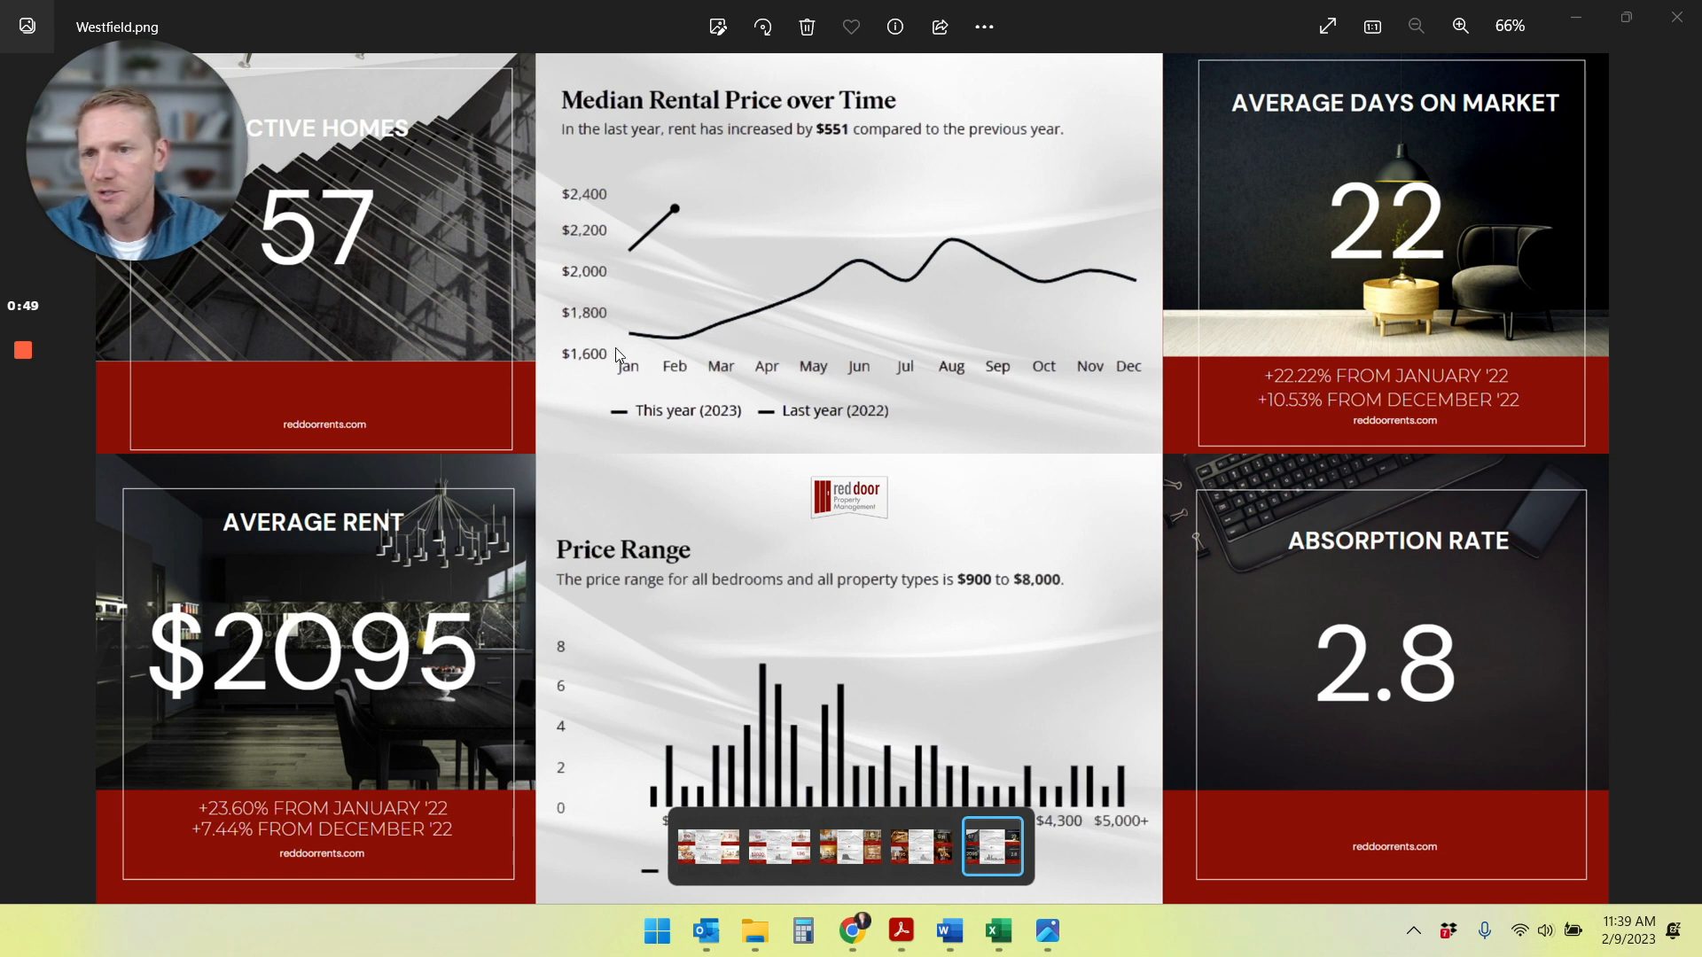
mouse_move(645, 349)
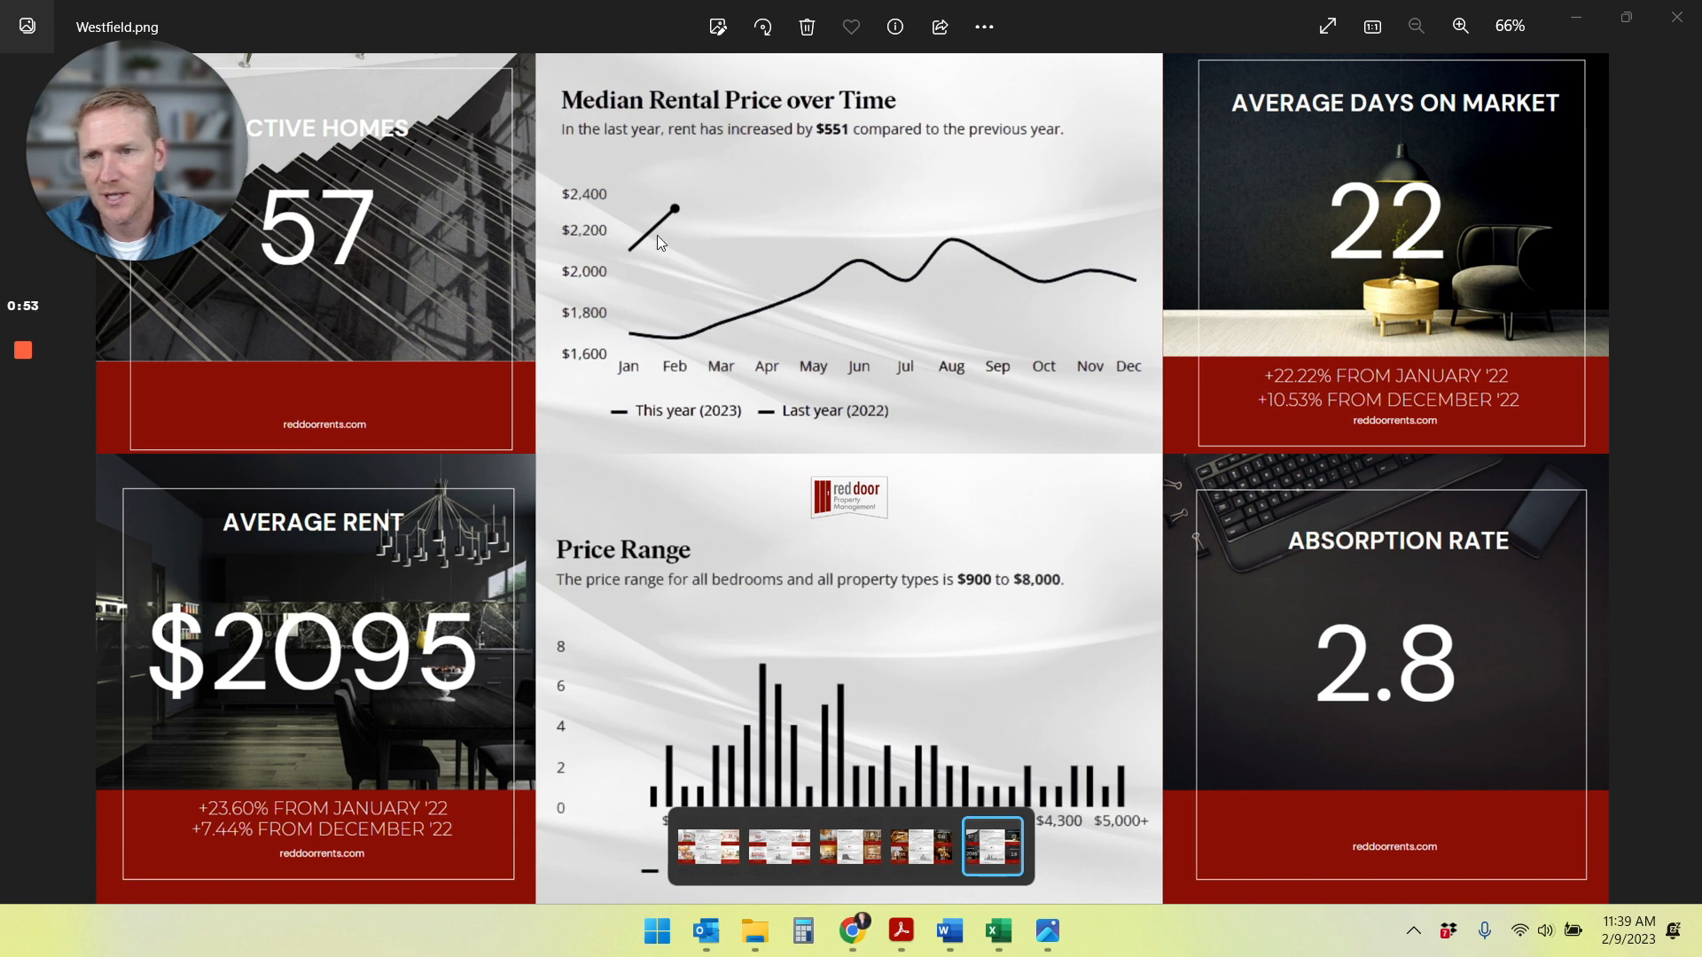
mouse_move(601, 277)
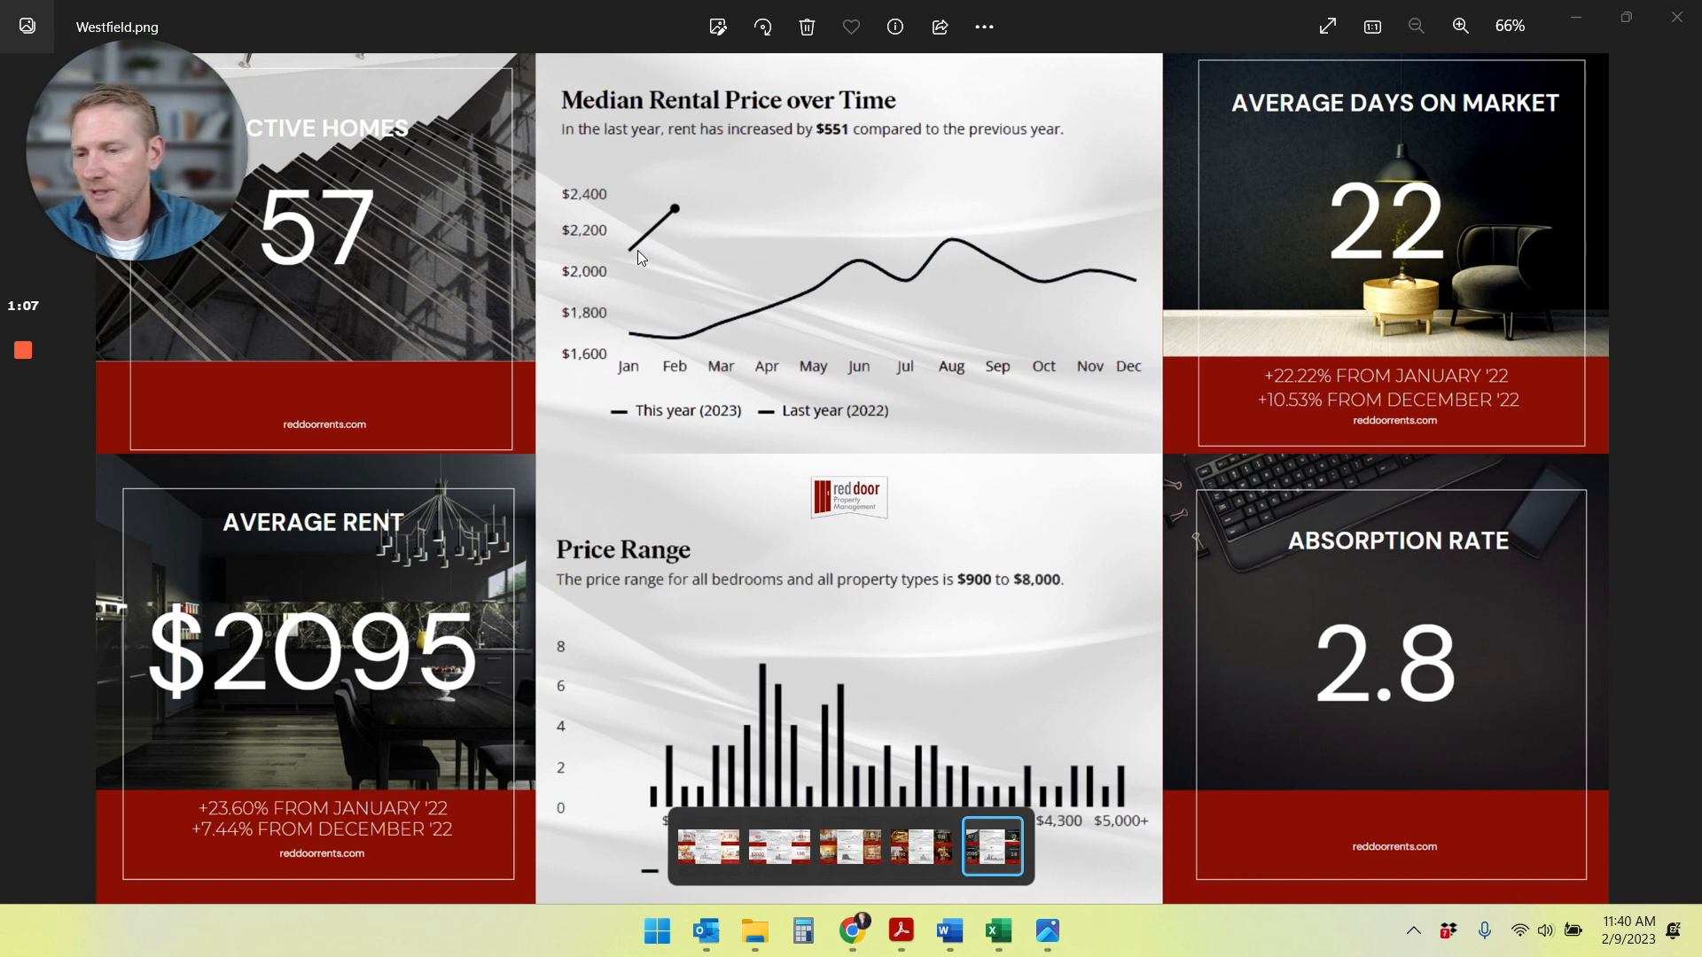
mouse_move(245, 766)
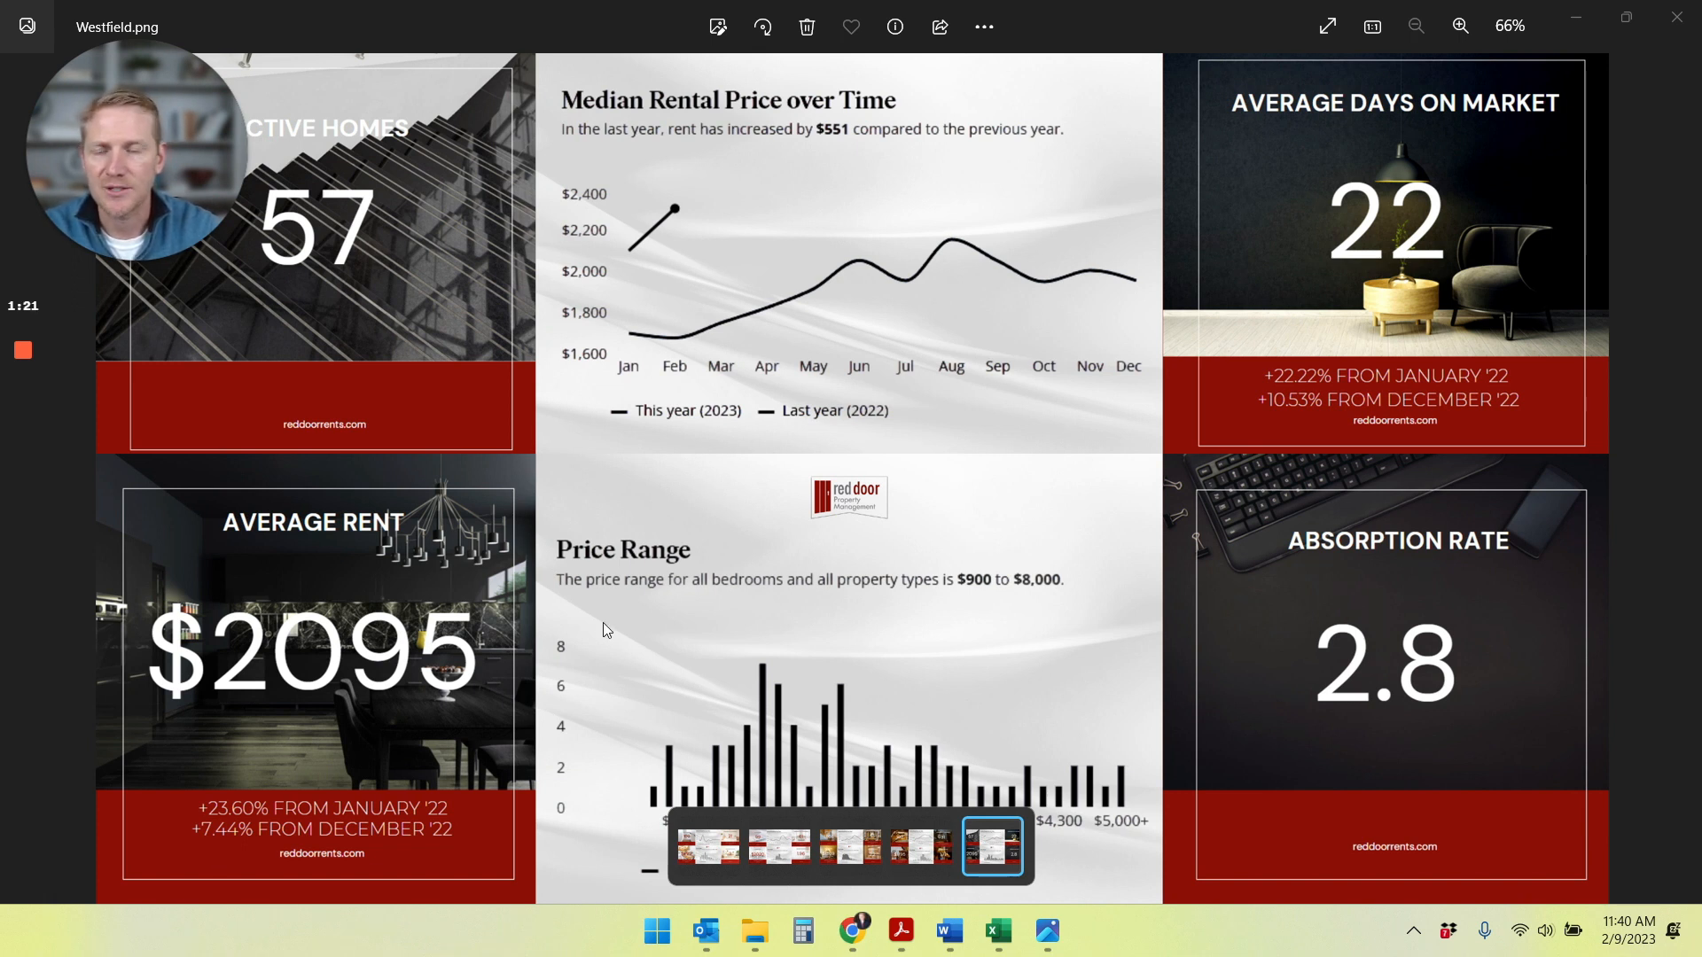
mouse_move(674, 240)
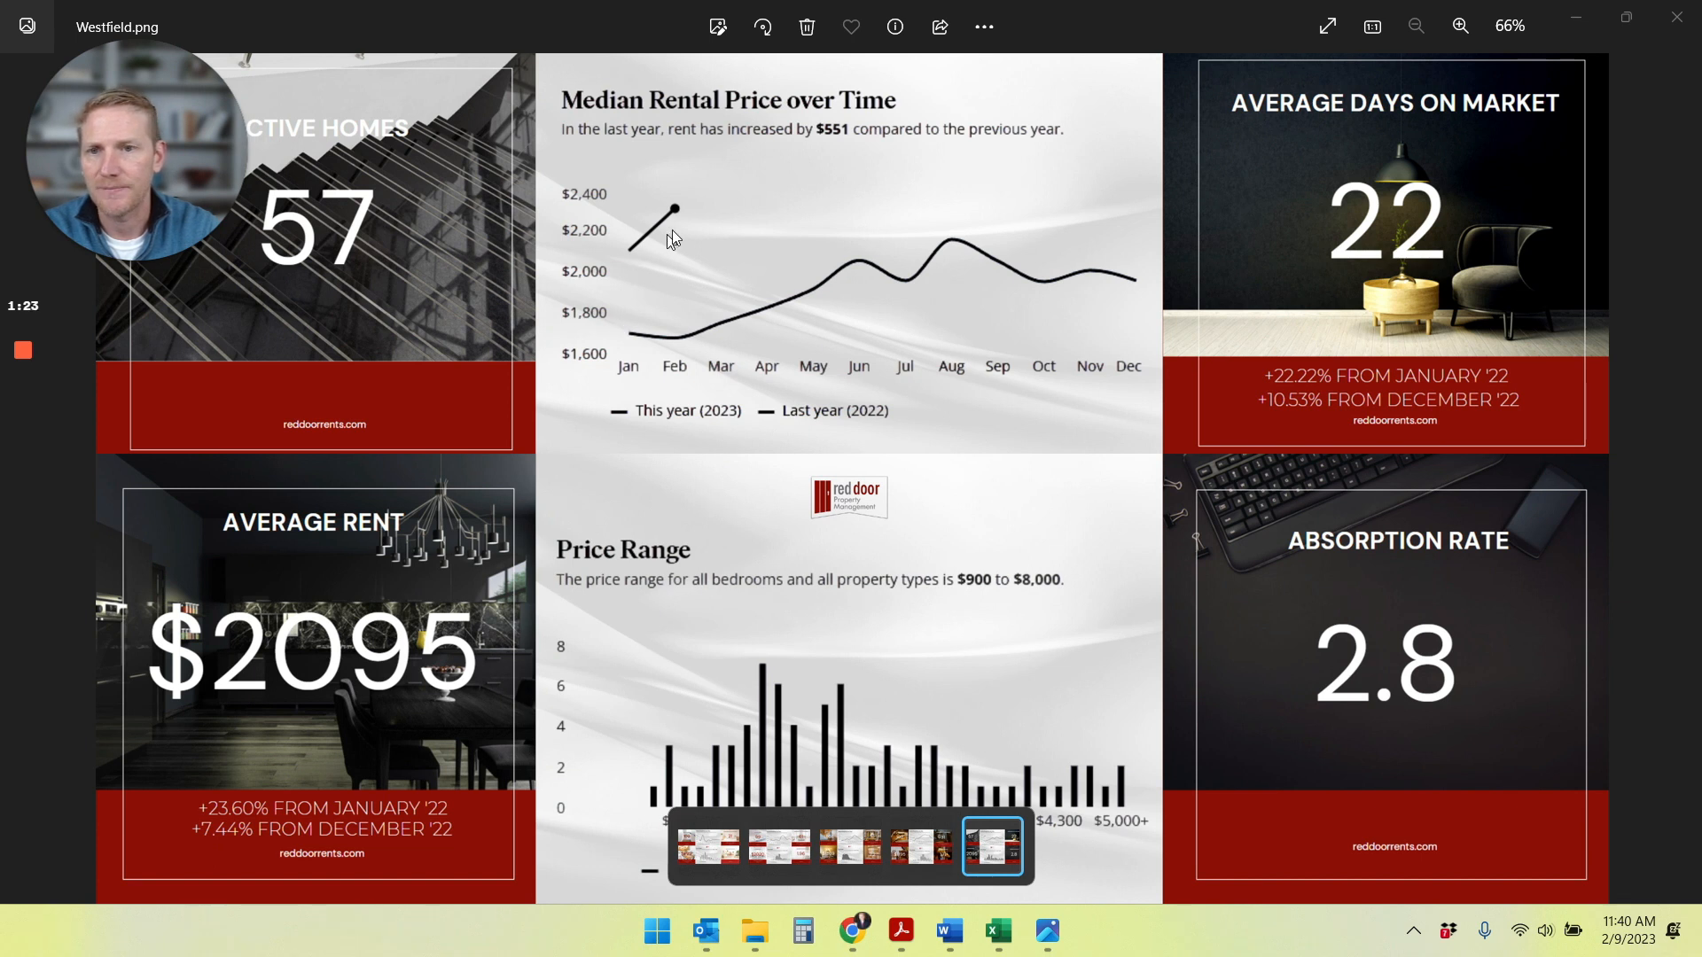
mouse_move(681, 209)
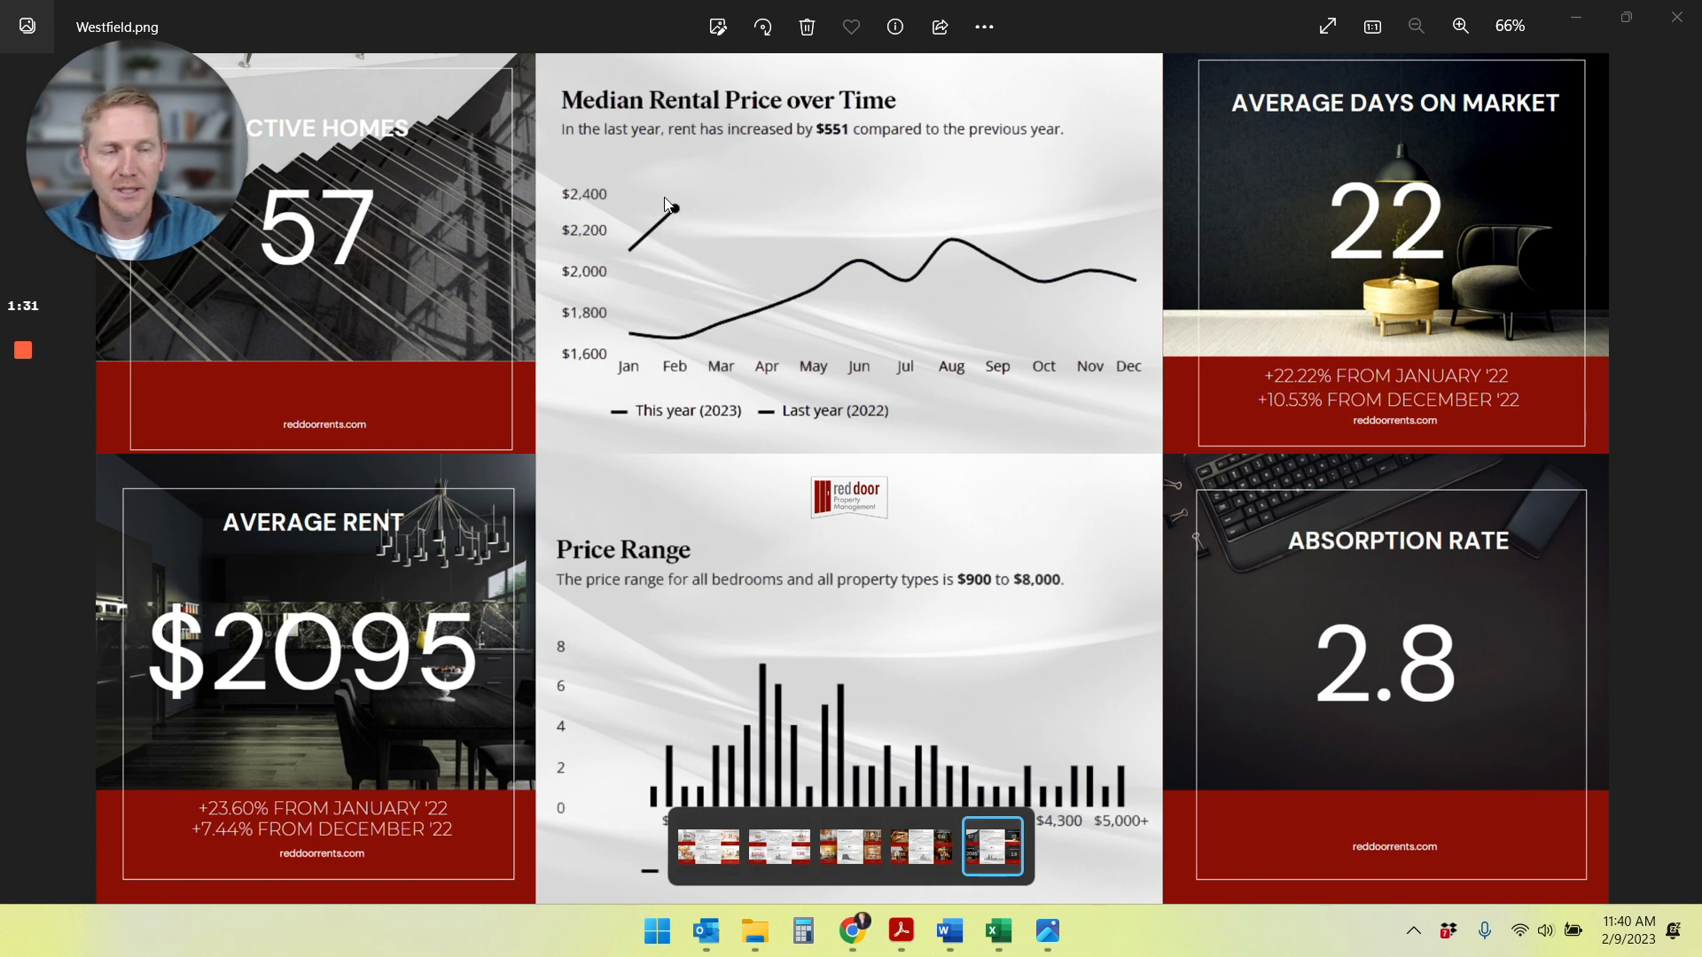
mouse_move(676, 214)
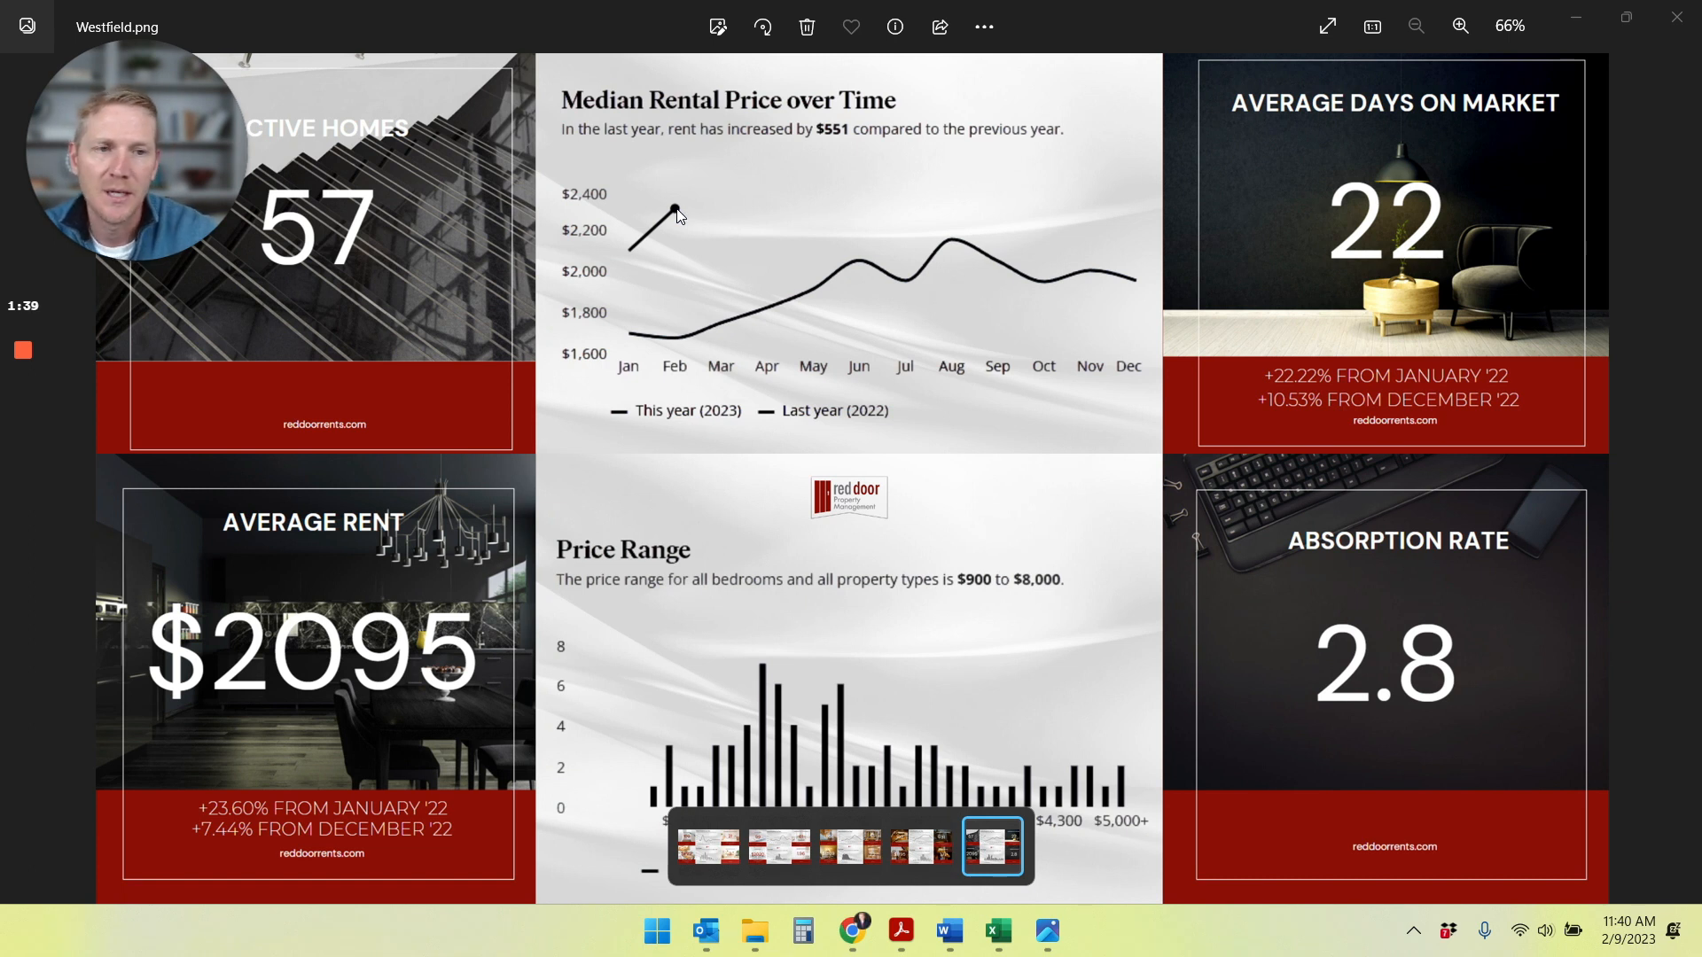
mouse_move(1523, 225)
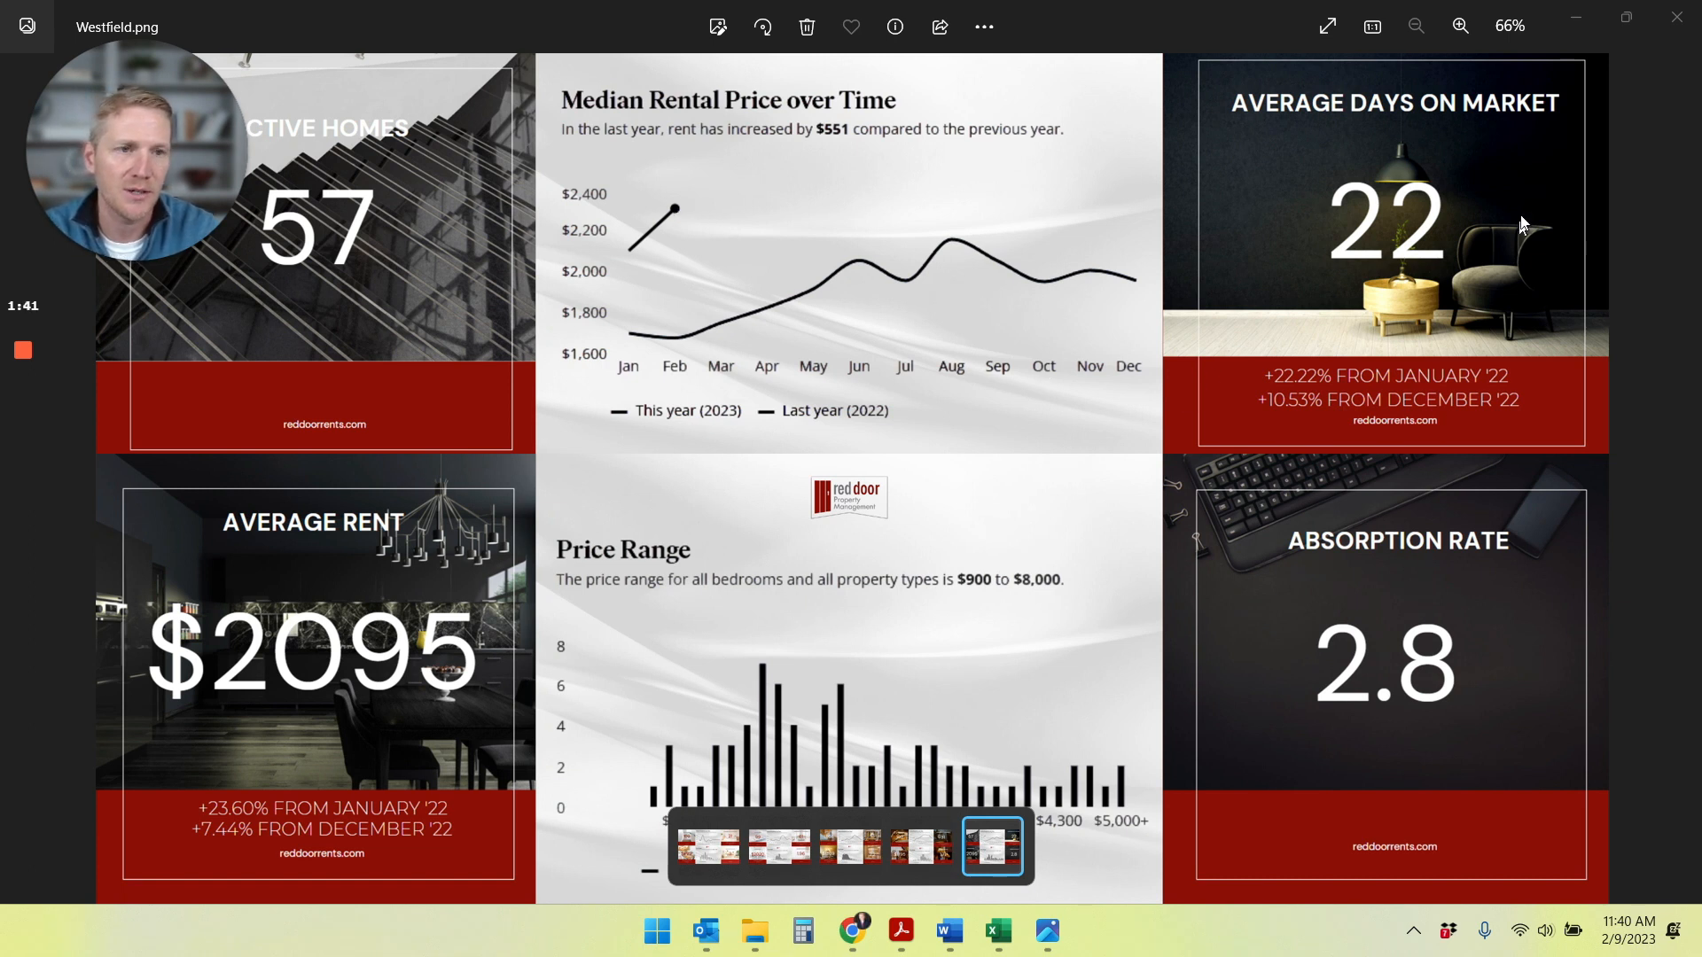
mouse_move(1487, 172)
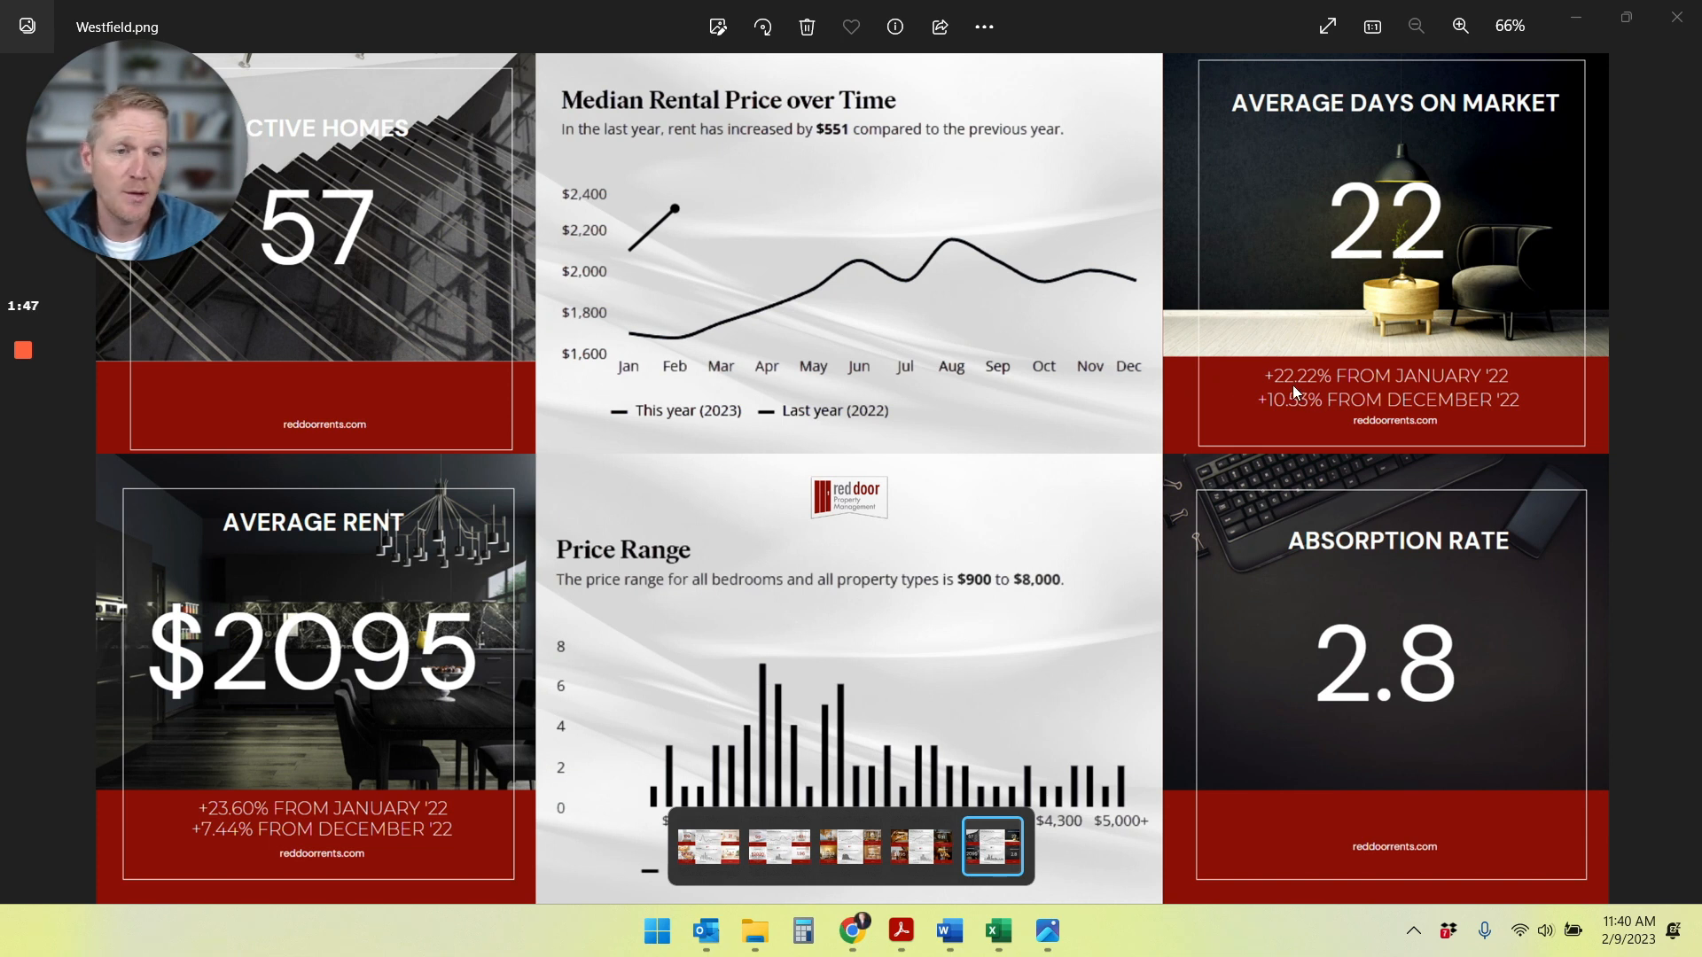
mouse_move(1297, 416)
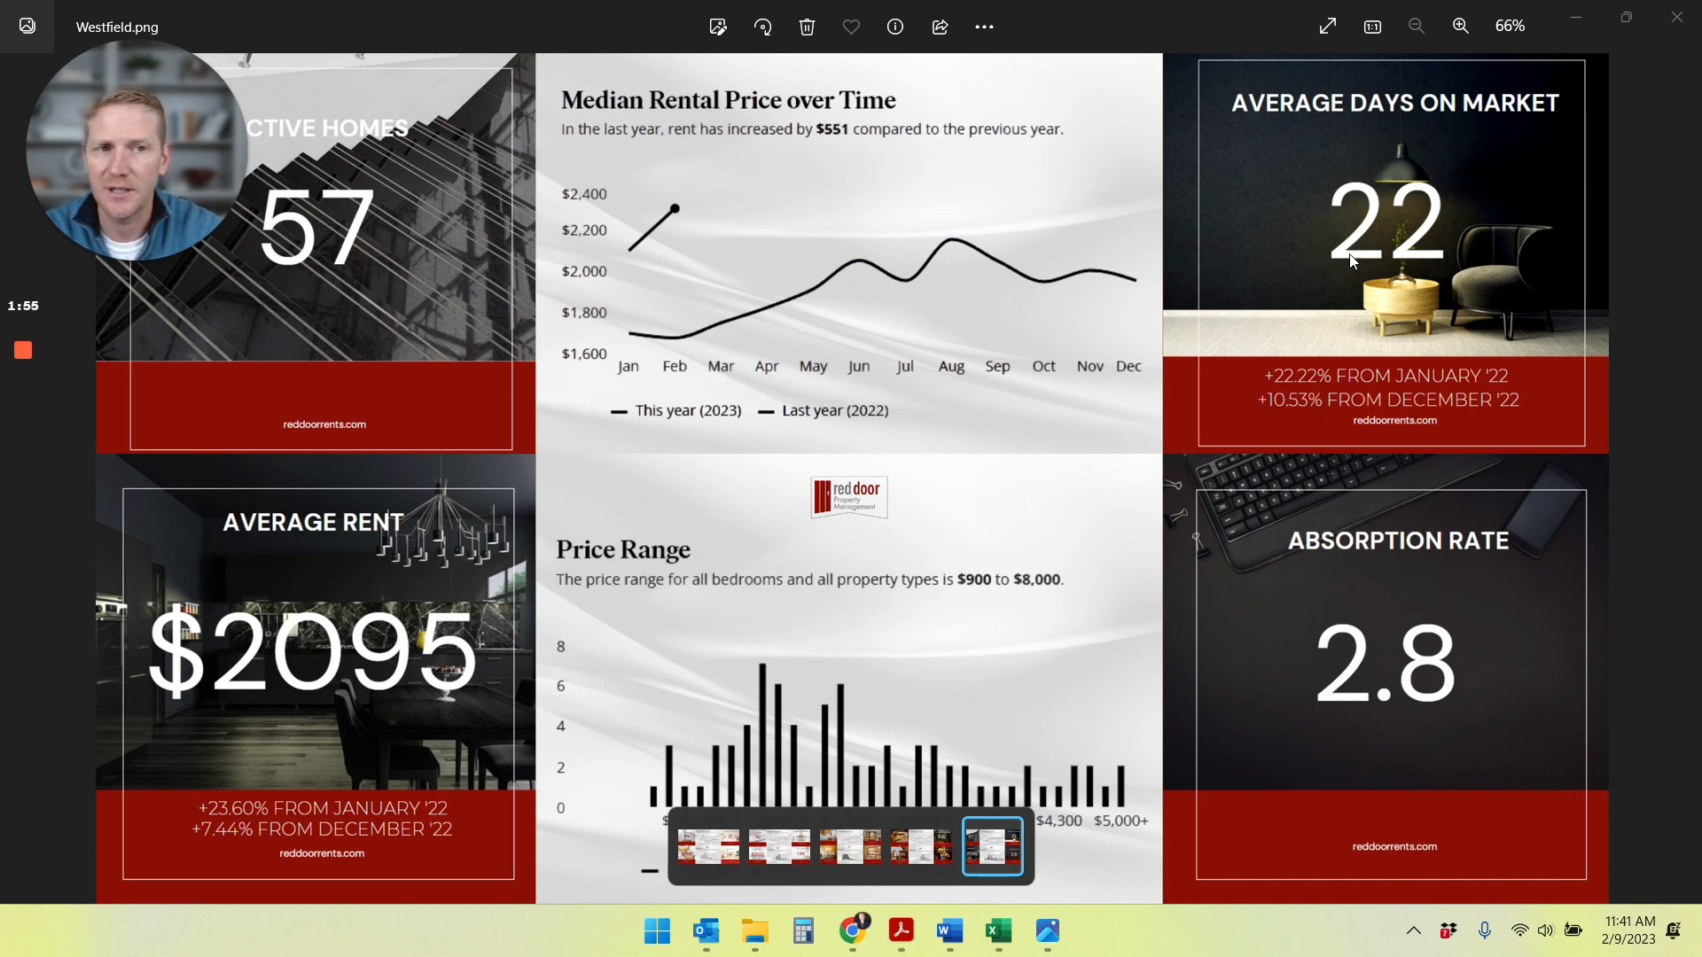
mouse_move(1404, 184)
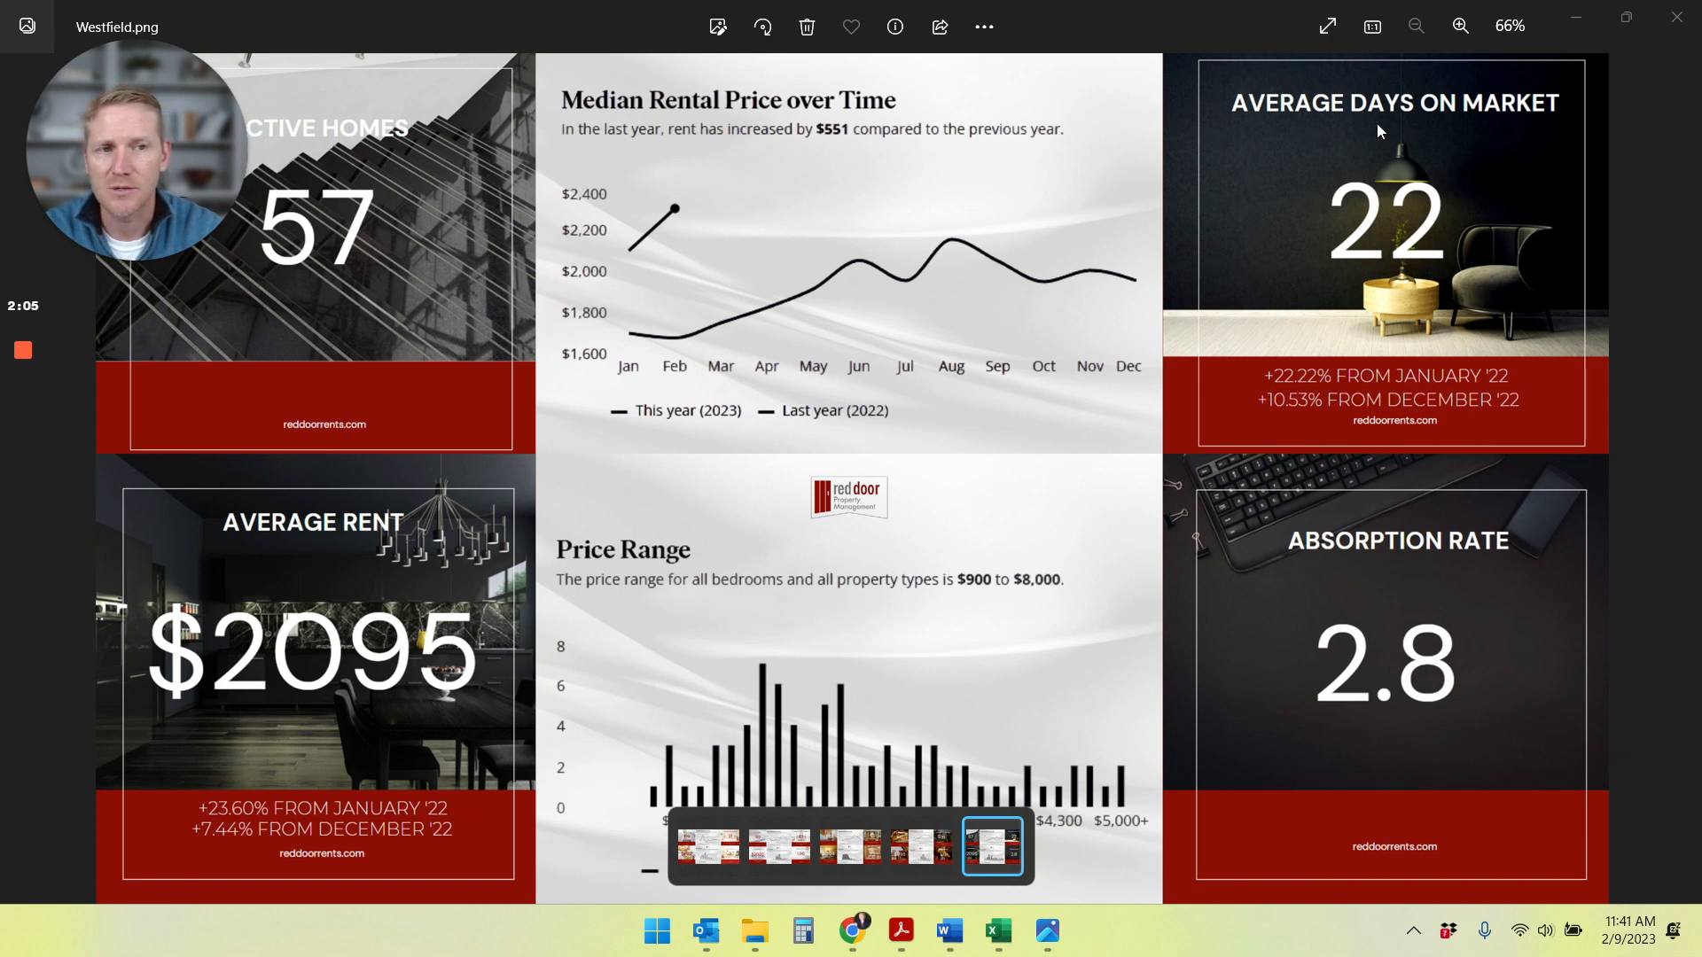
mouse_move(1472, 189)
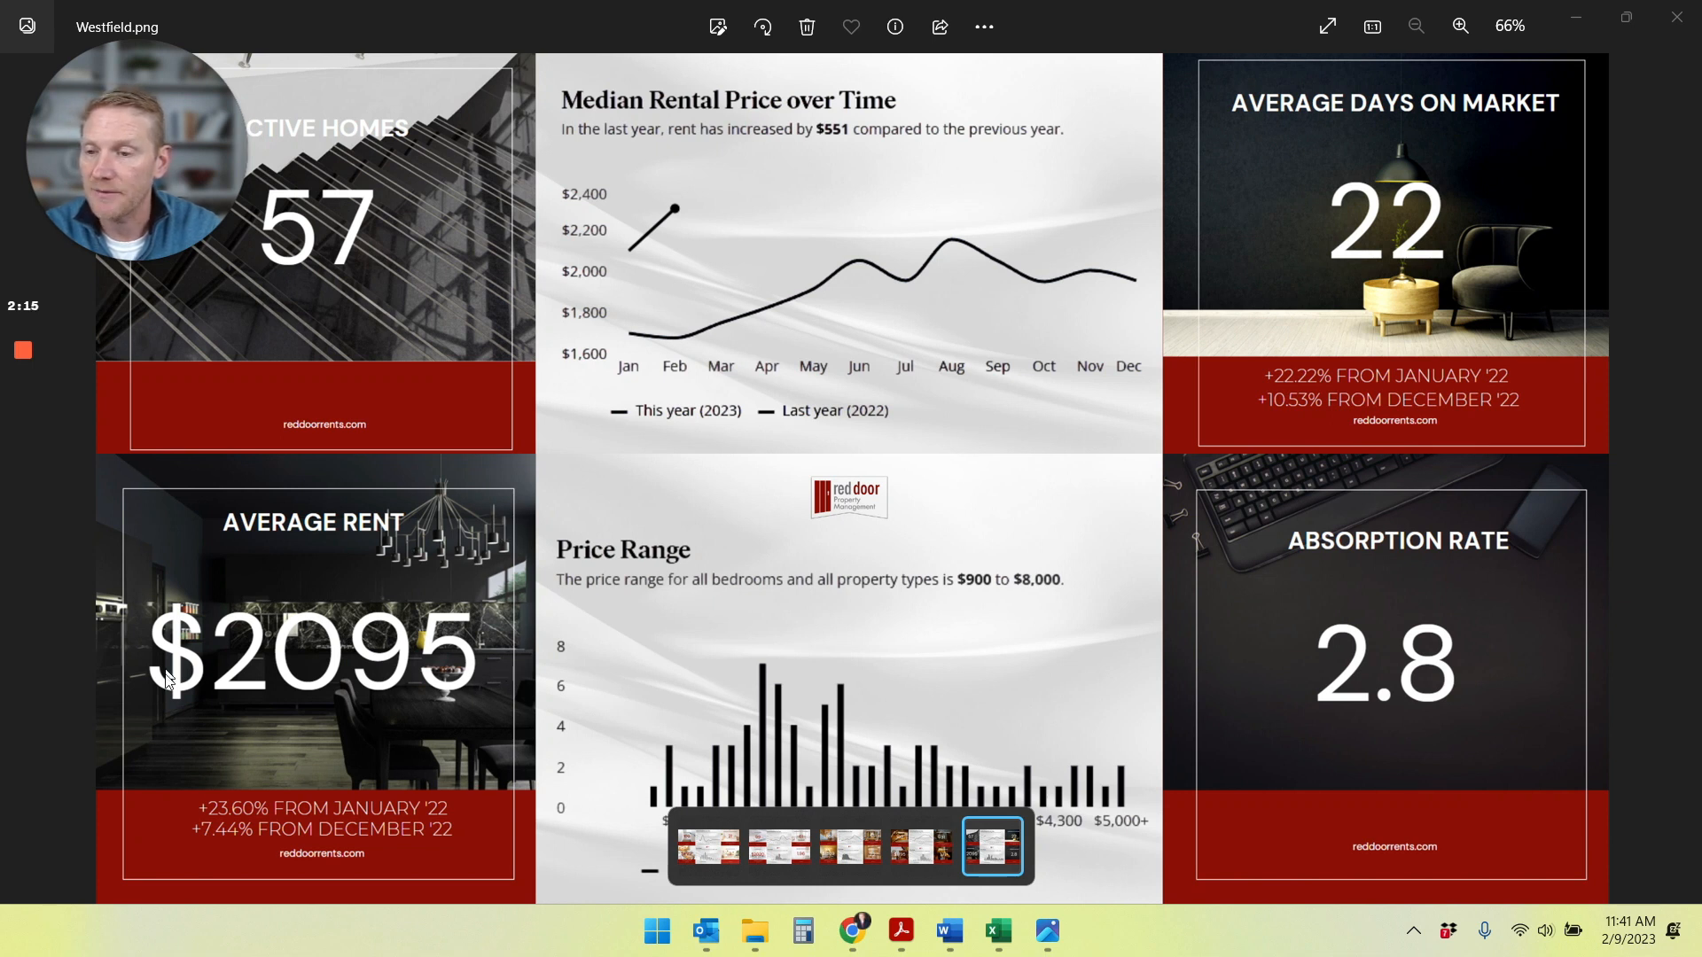
mouse_move(330, 630)
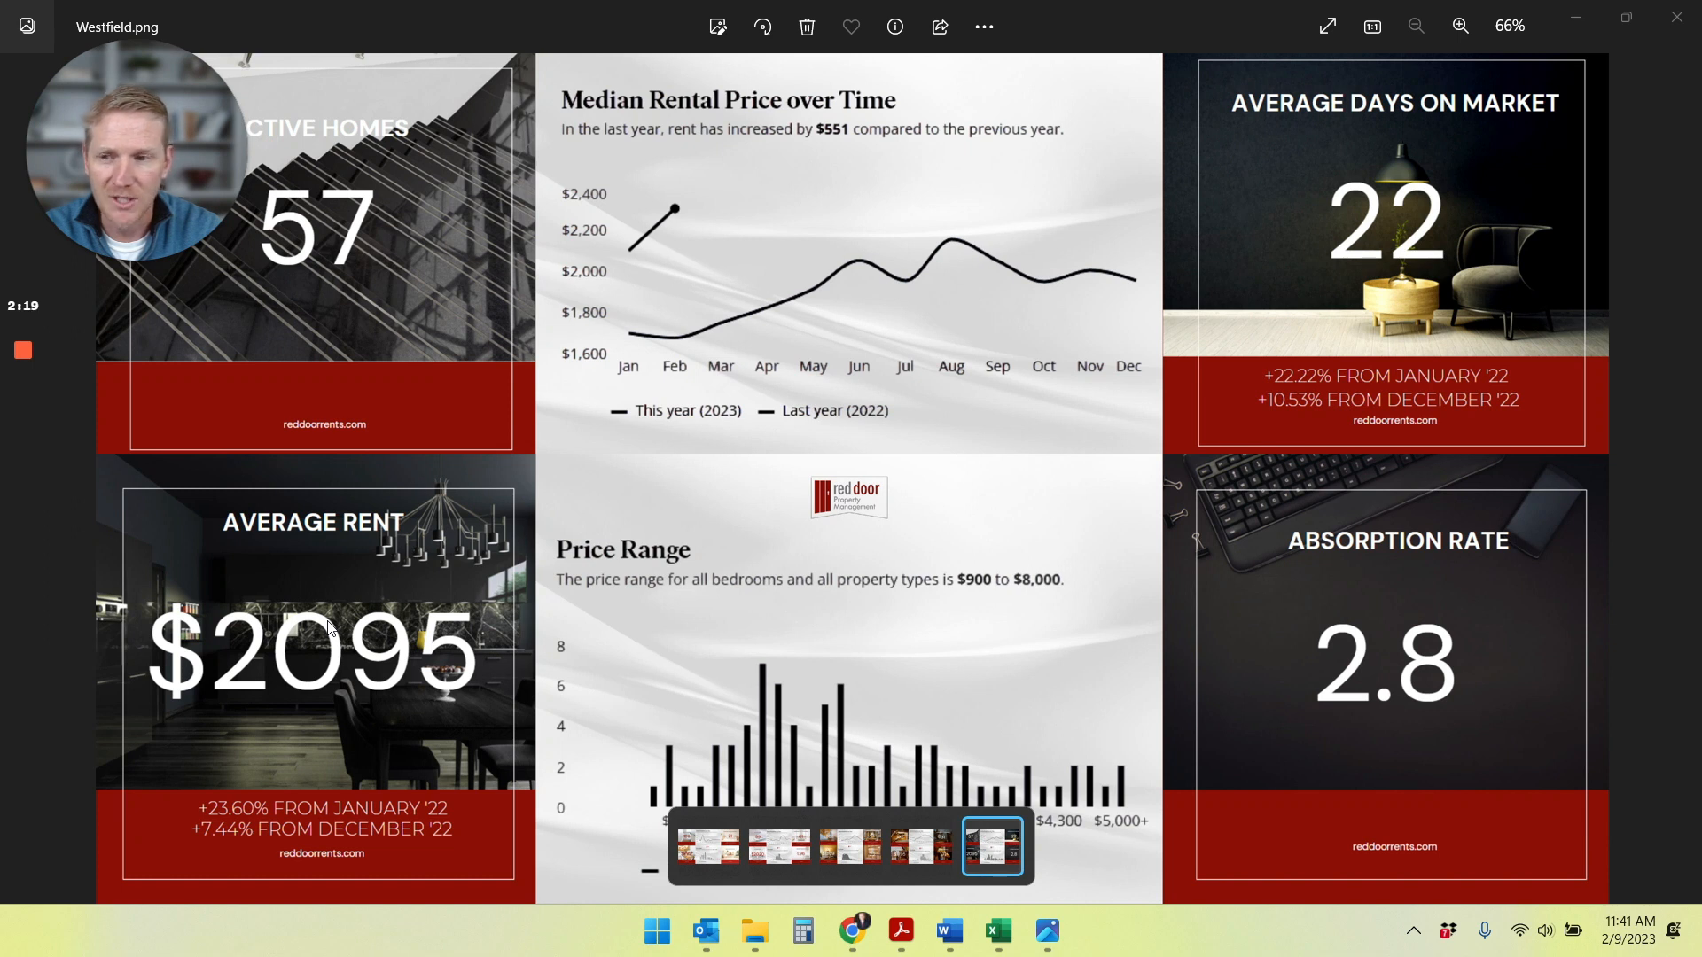
mouse_move(188, 555)
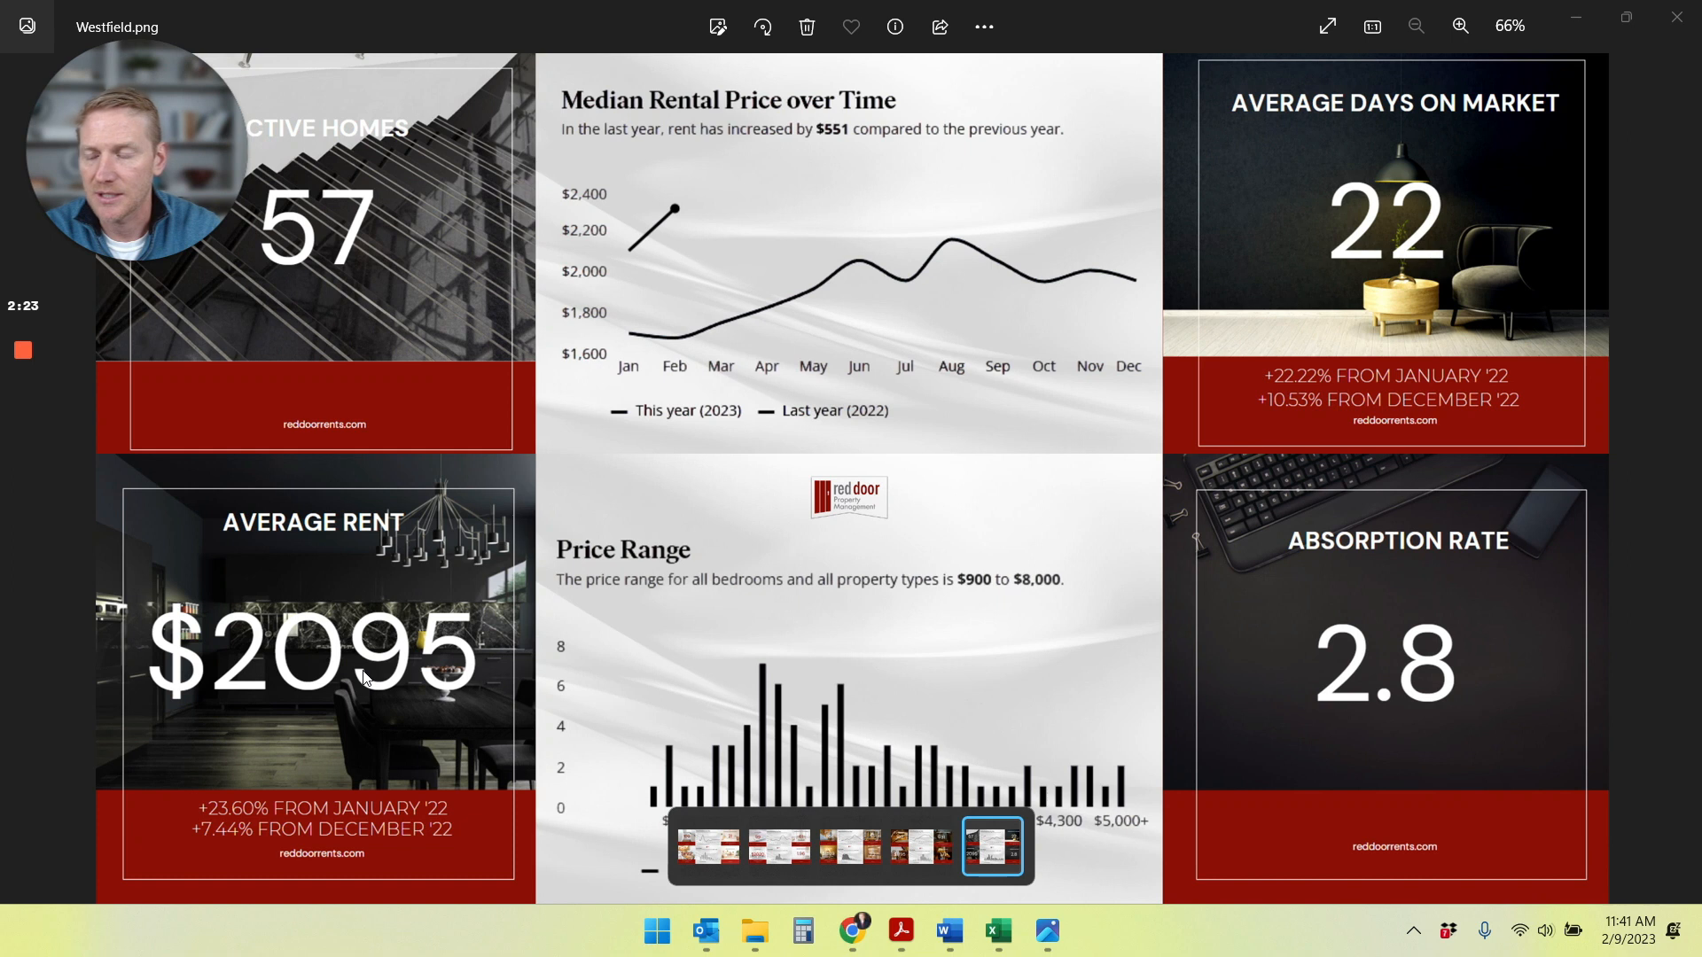
mouse_move(302, 746)
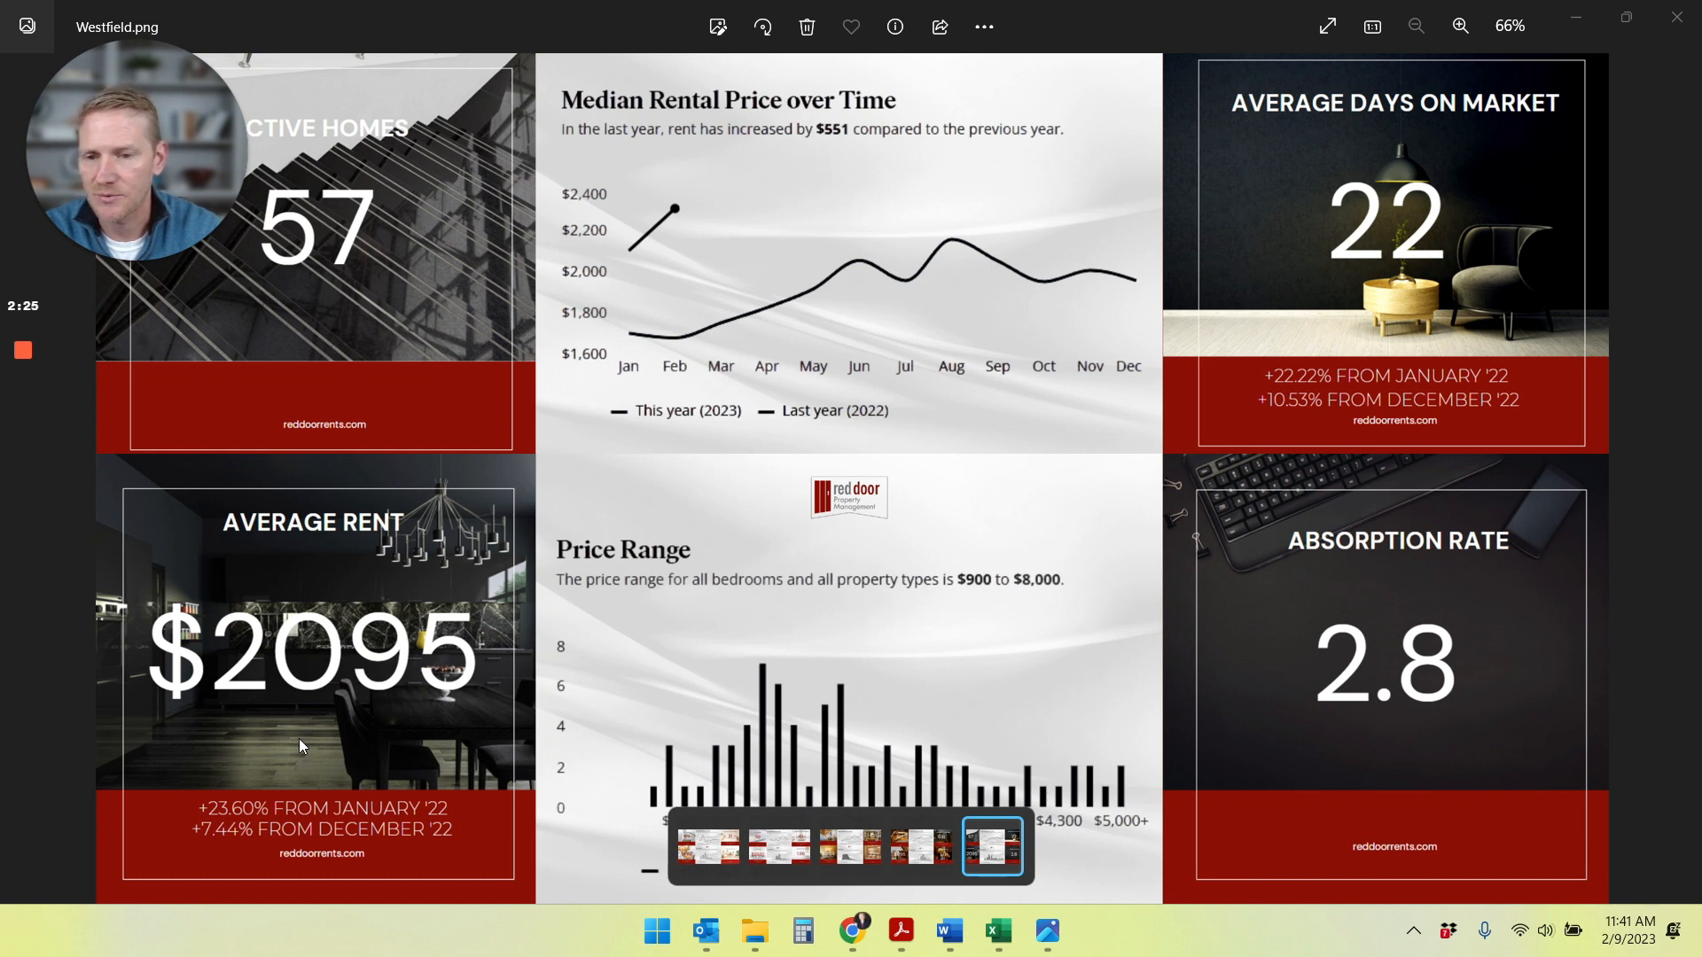
mouse_move(273, 828)
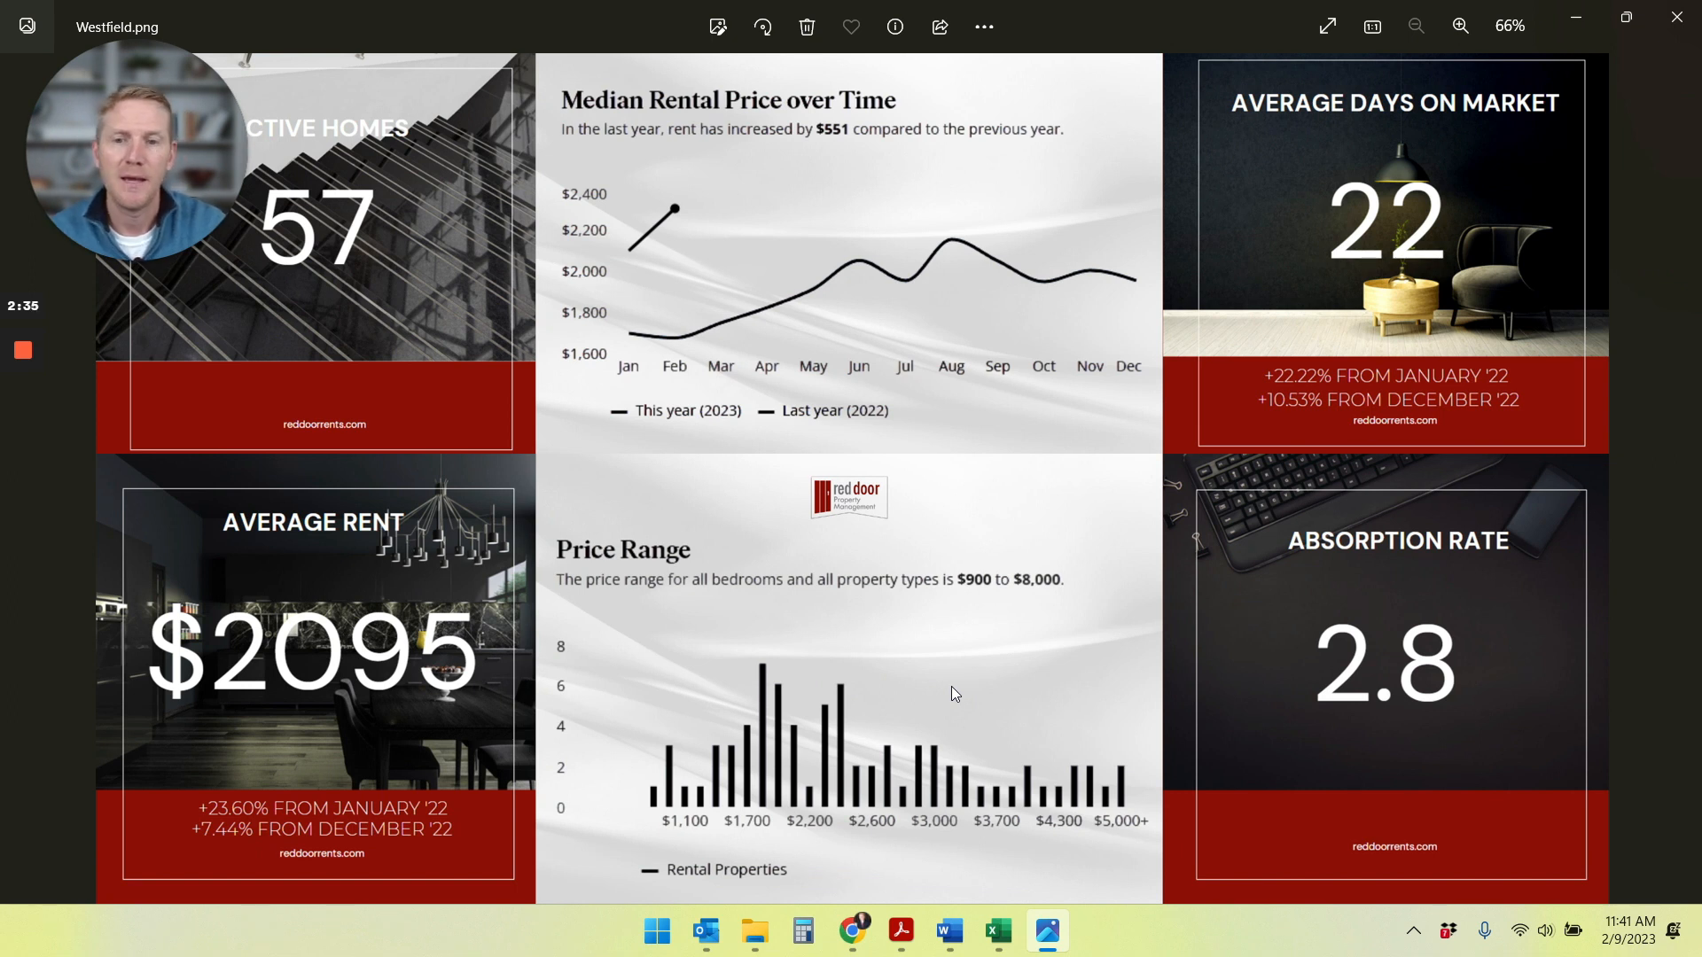
mouse_move(887, 603)
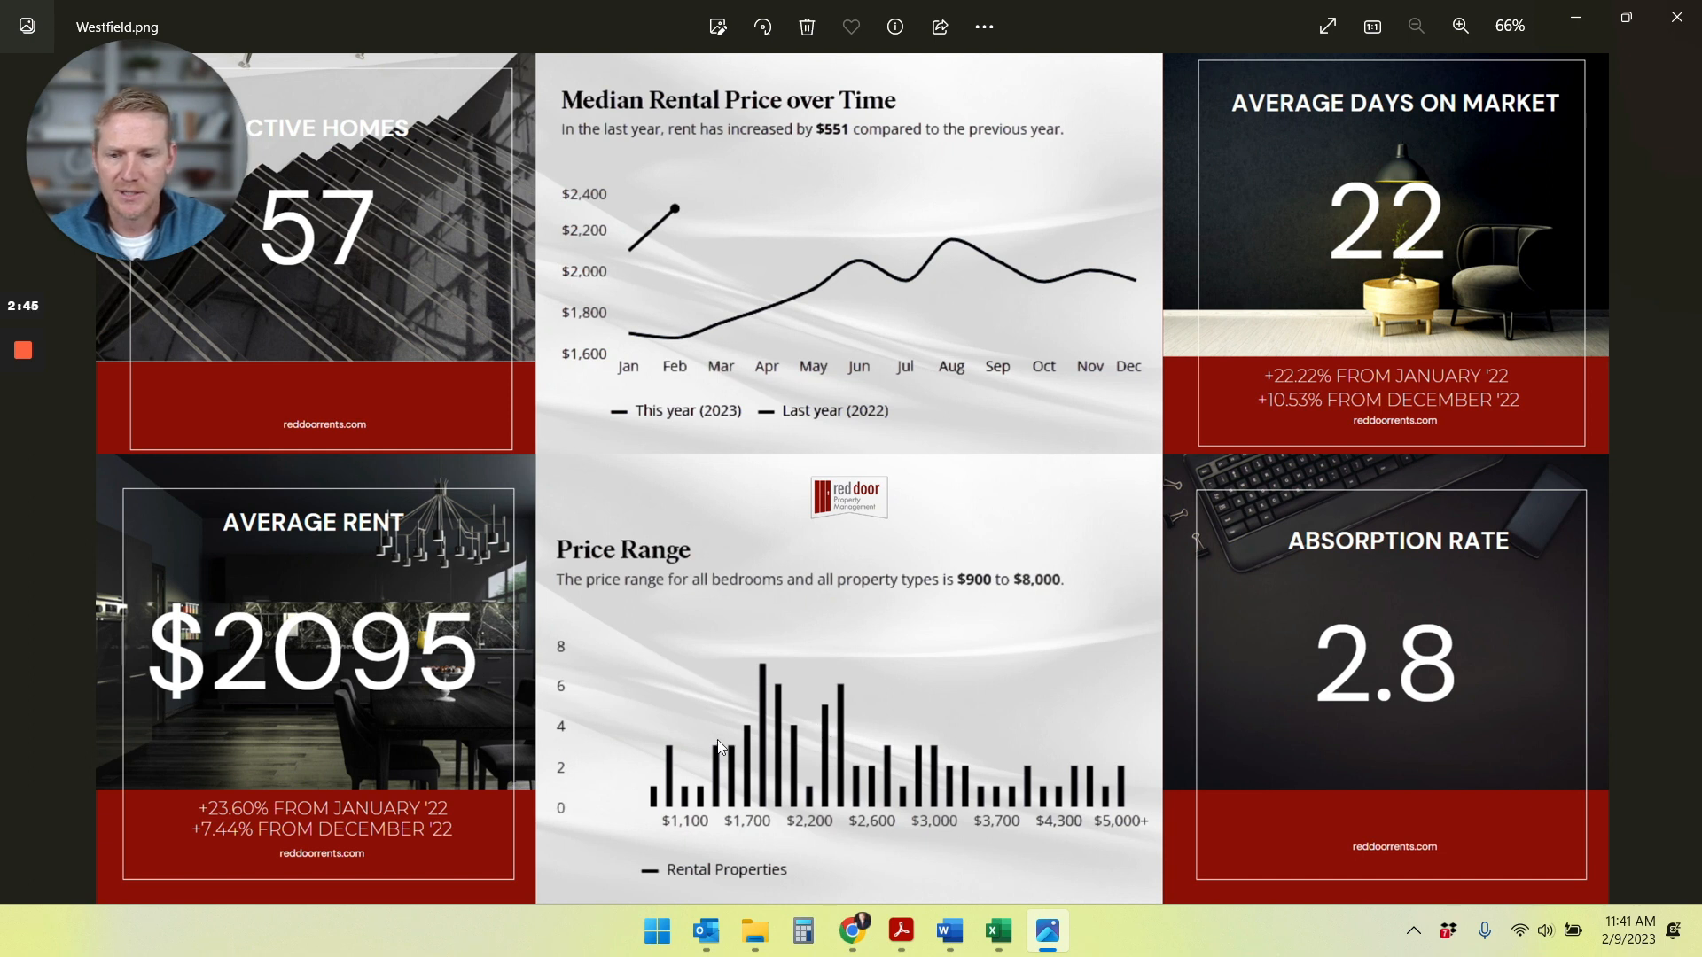
mouse_move(852, 833)
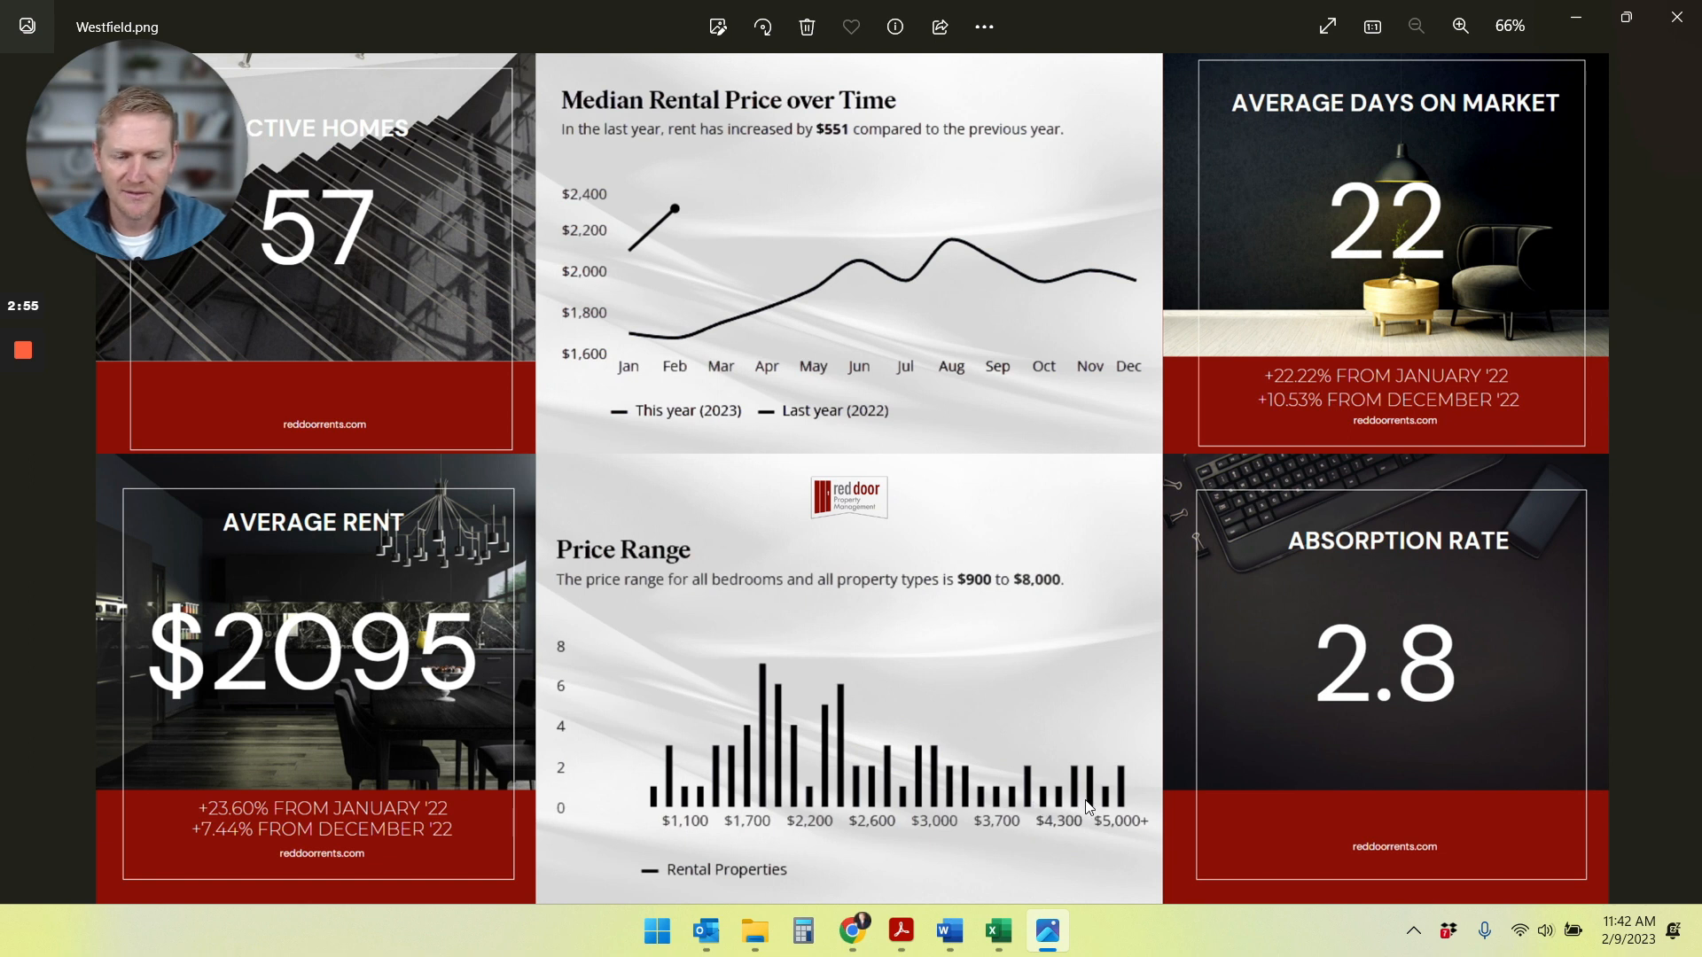
mouse_move(746, 729)
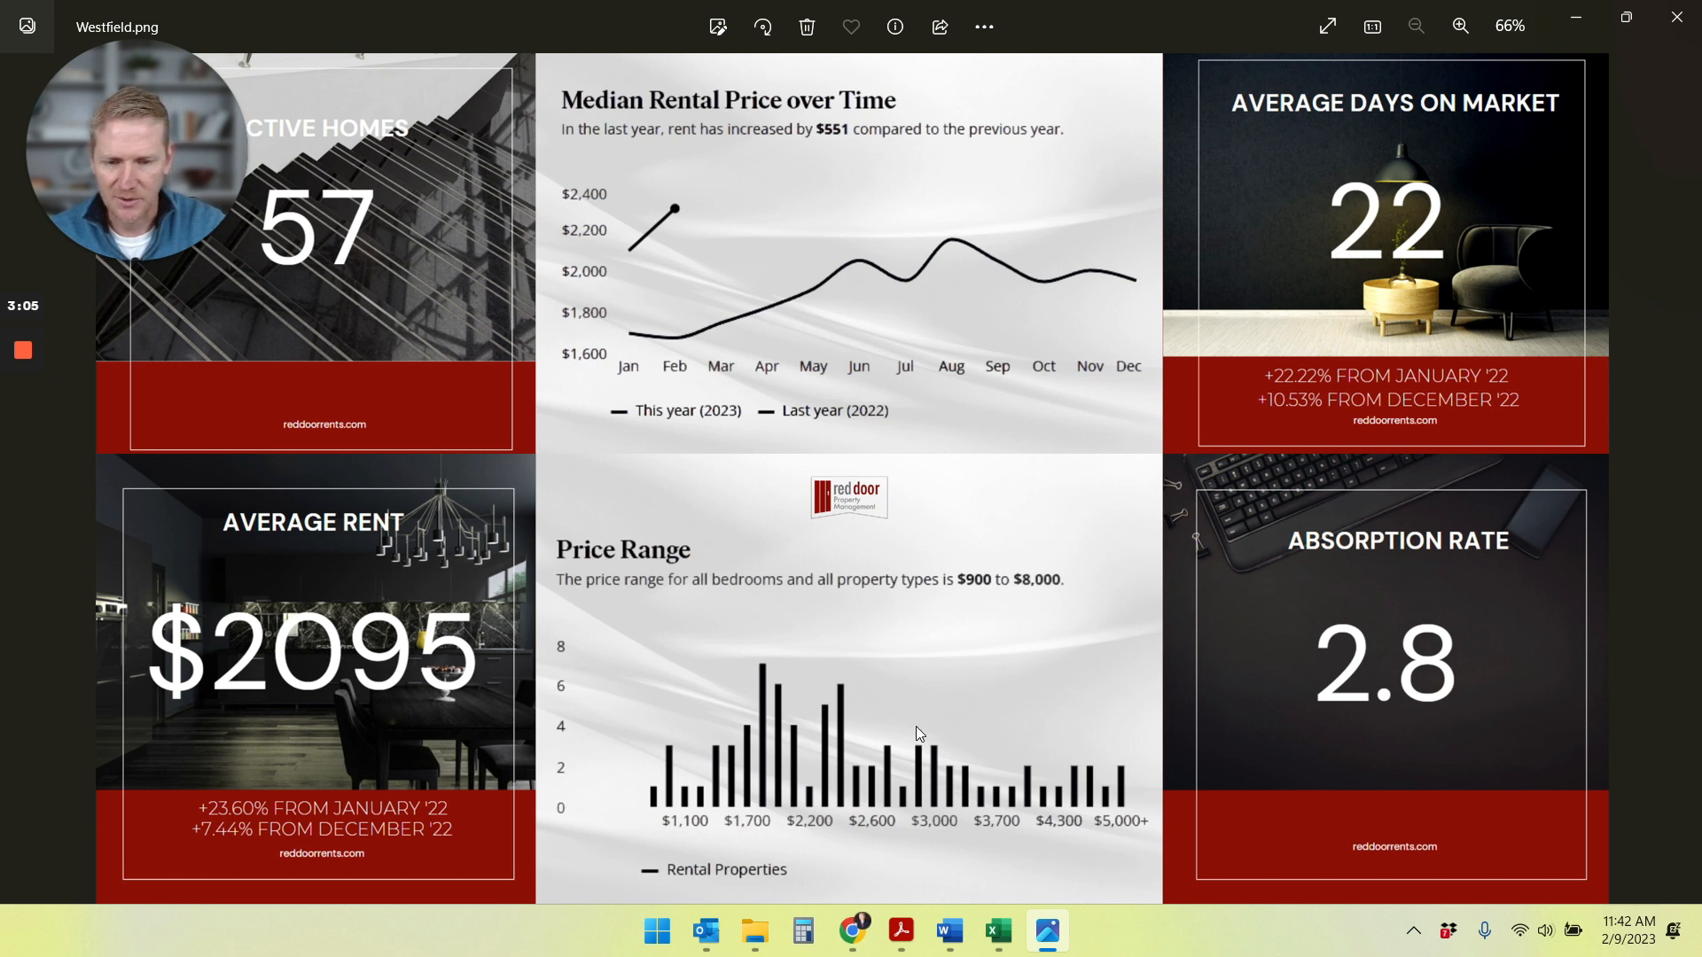
mouse_move(822, 703)
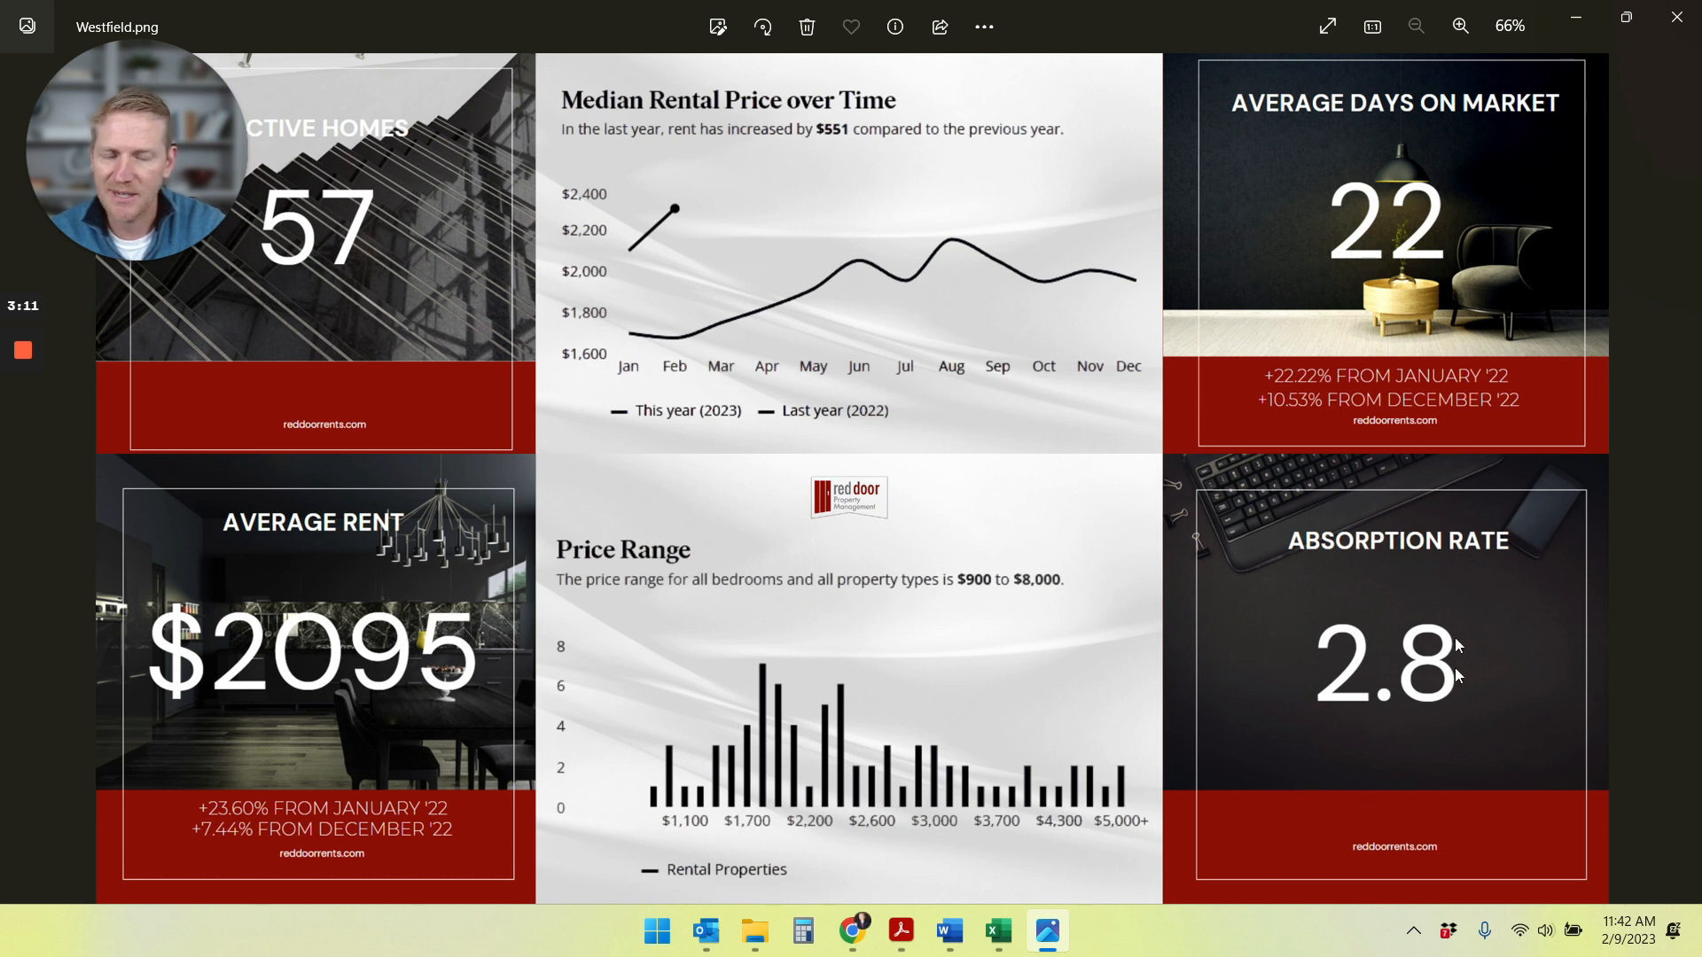
mouse_move(1210, 587)
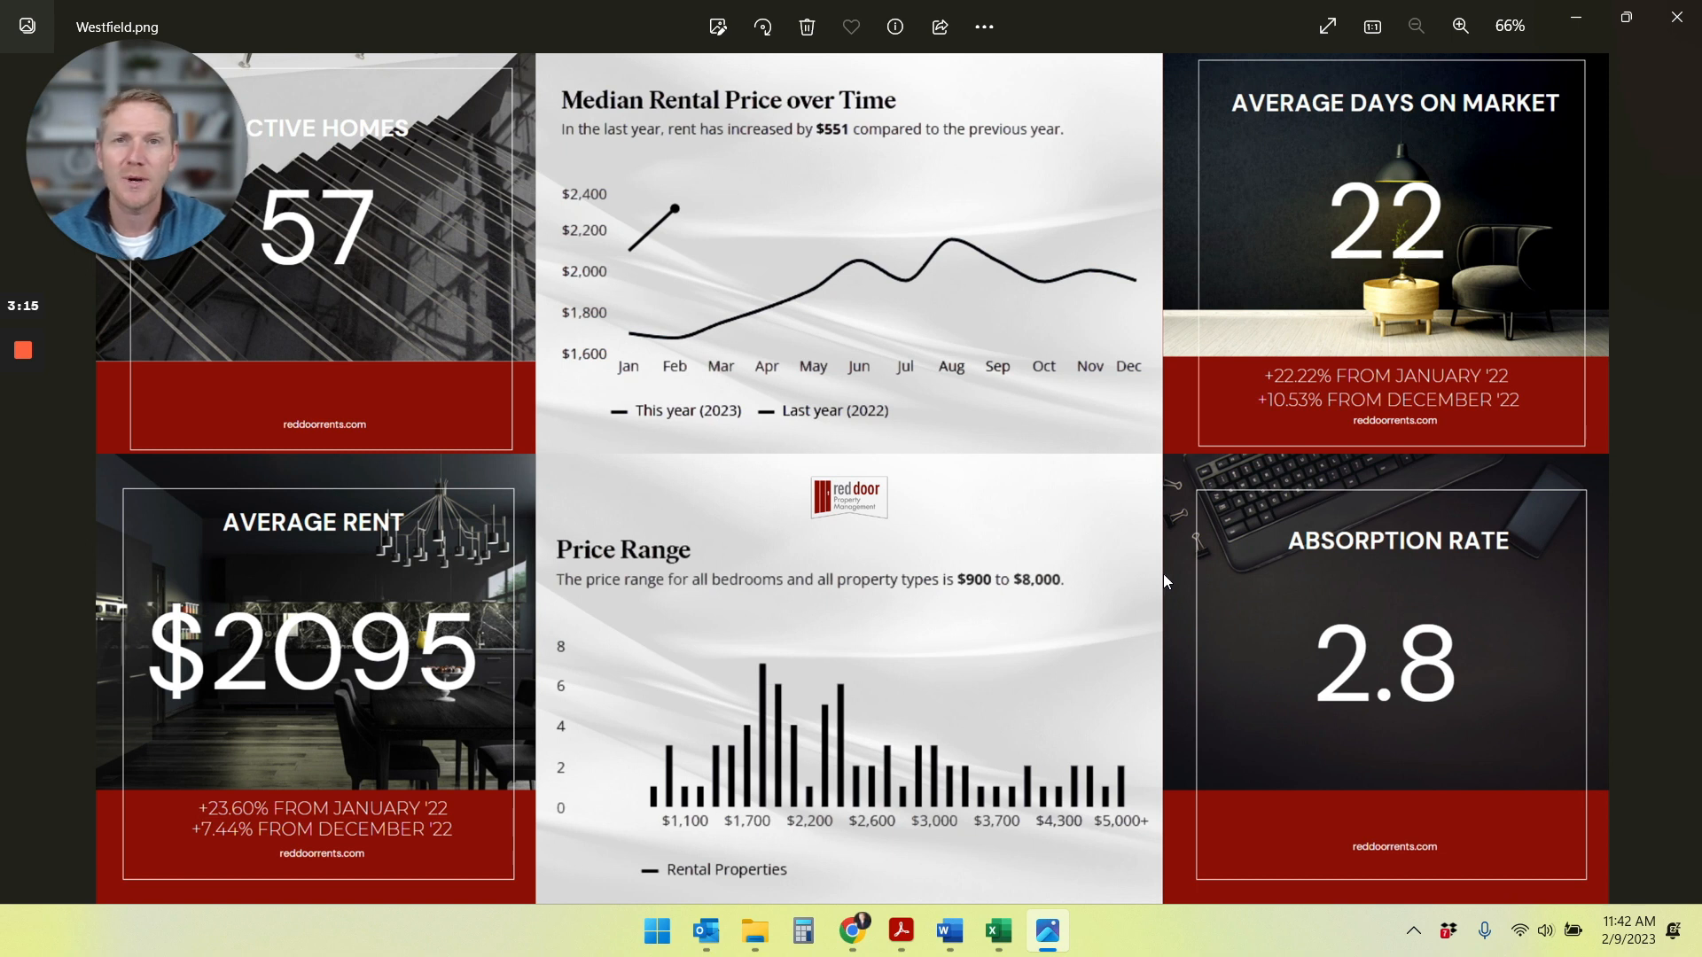
mouse_move(1255, 615)
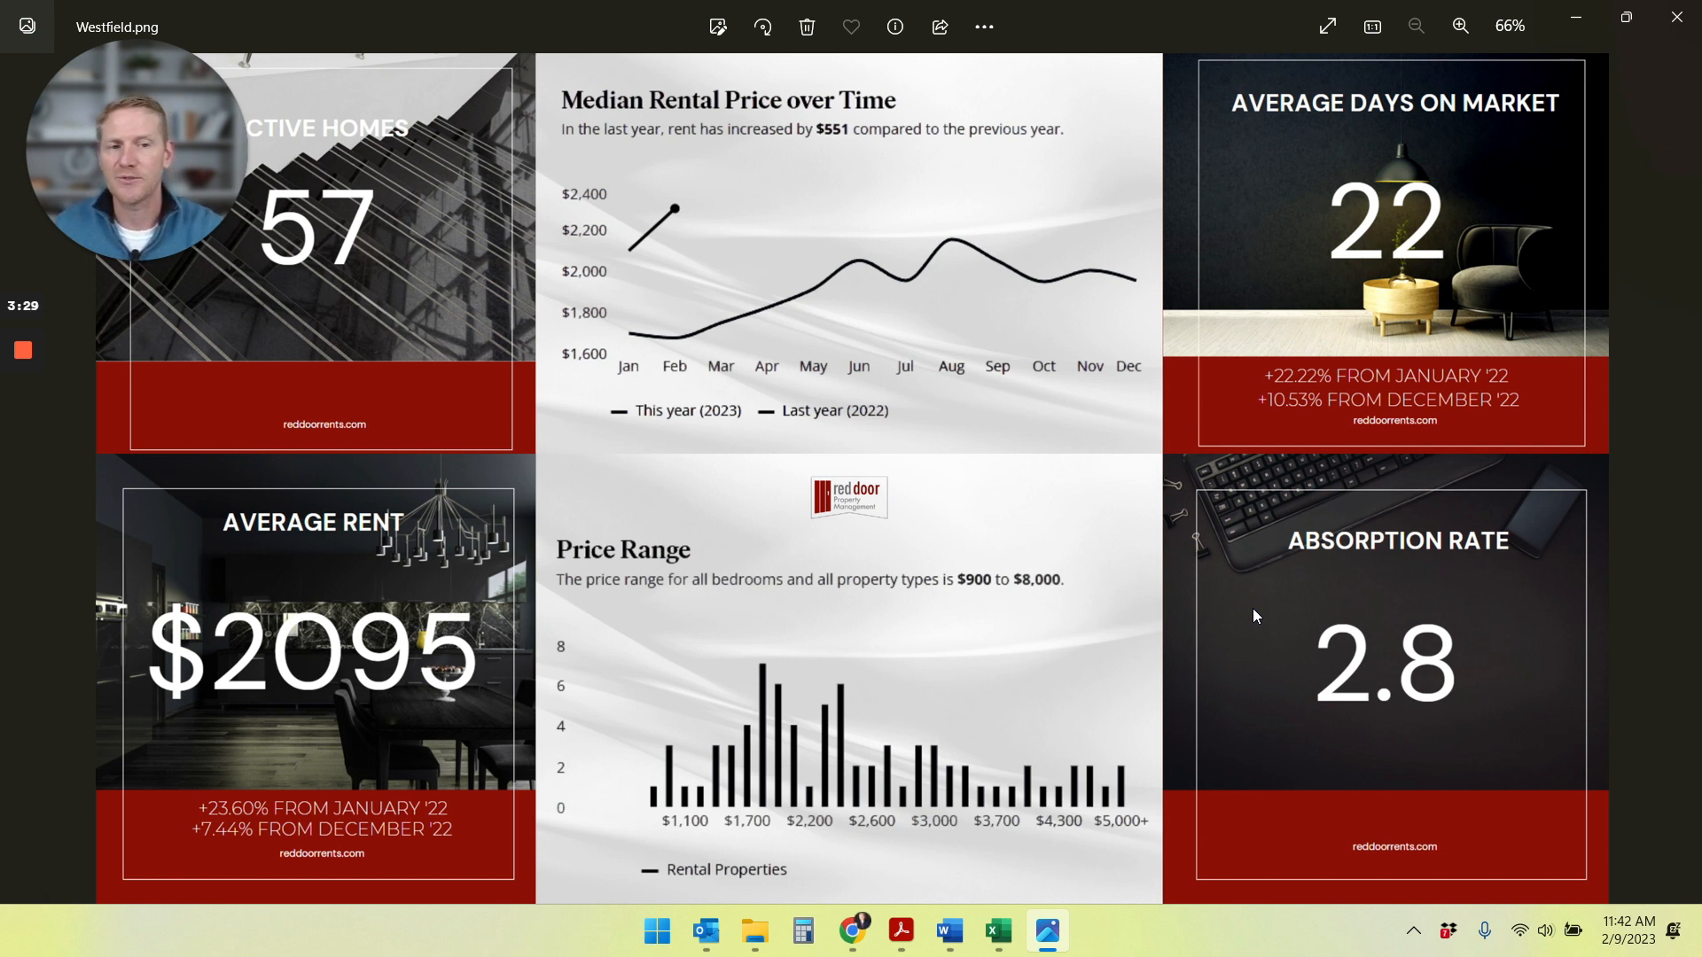
mouse_move(1520, 718)
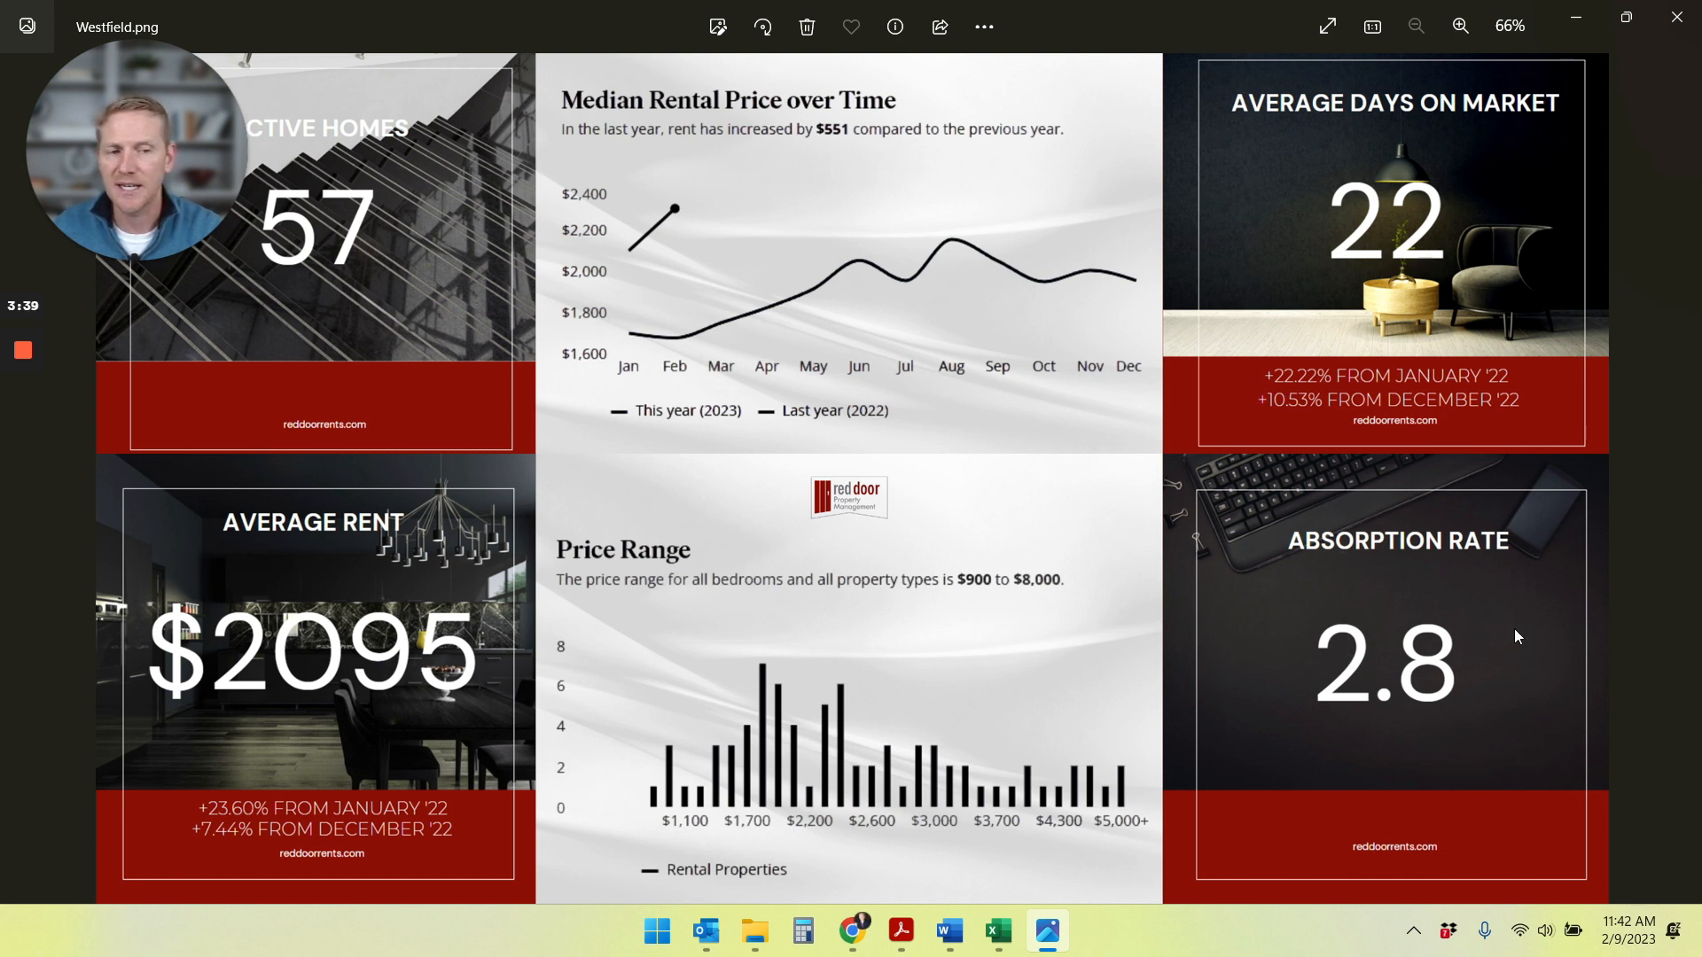
mouse_move(1450, 586)
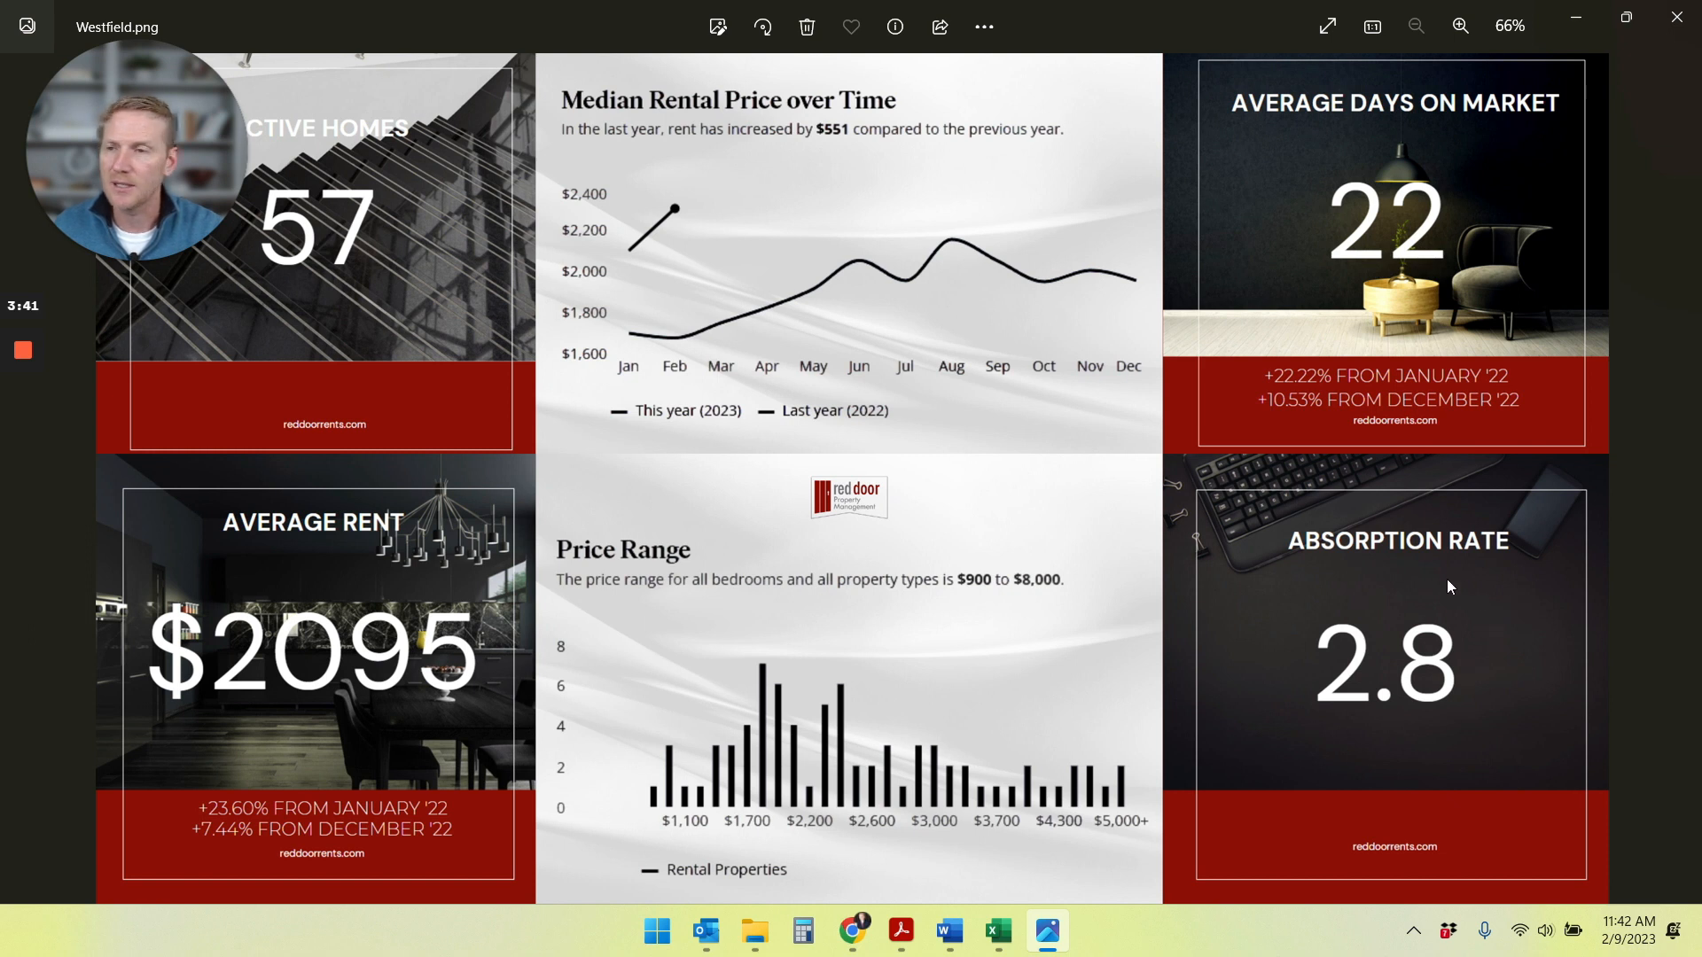
mouse_move(1526, 586)
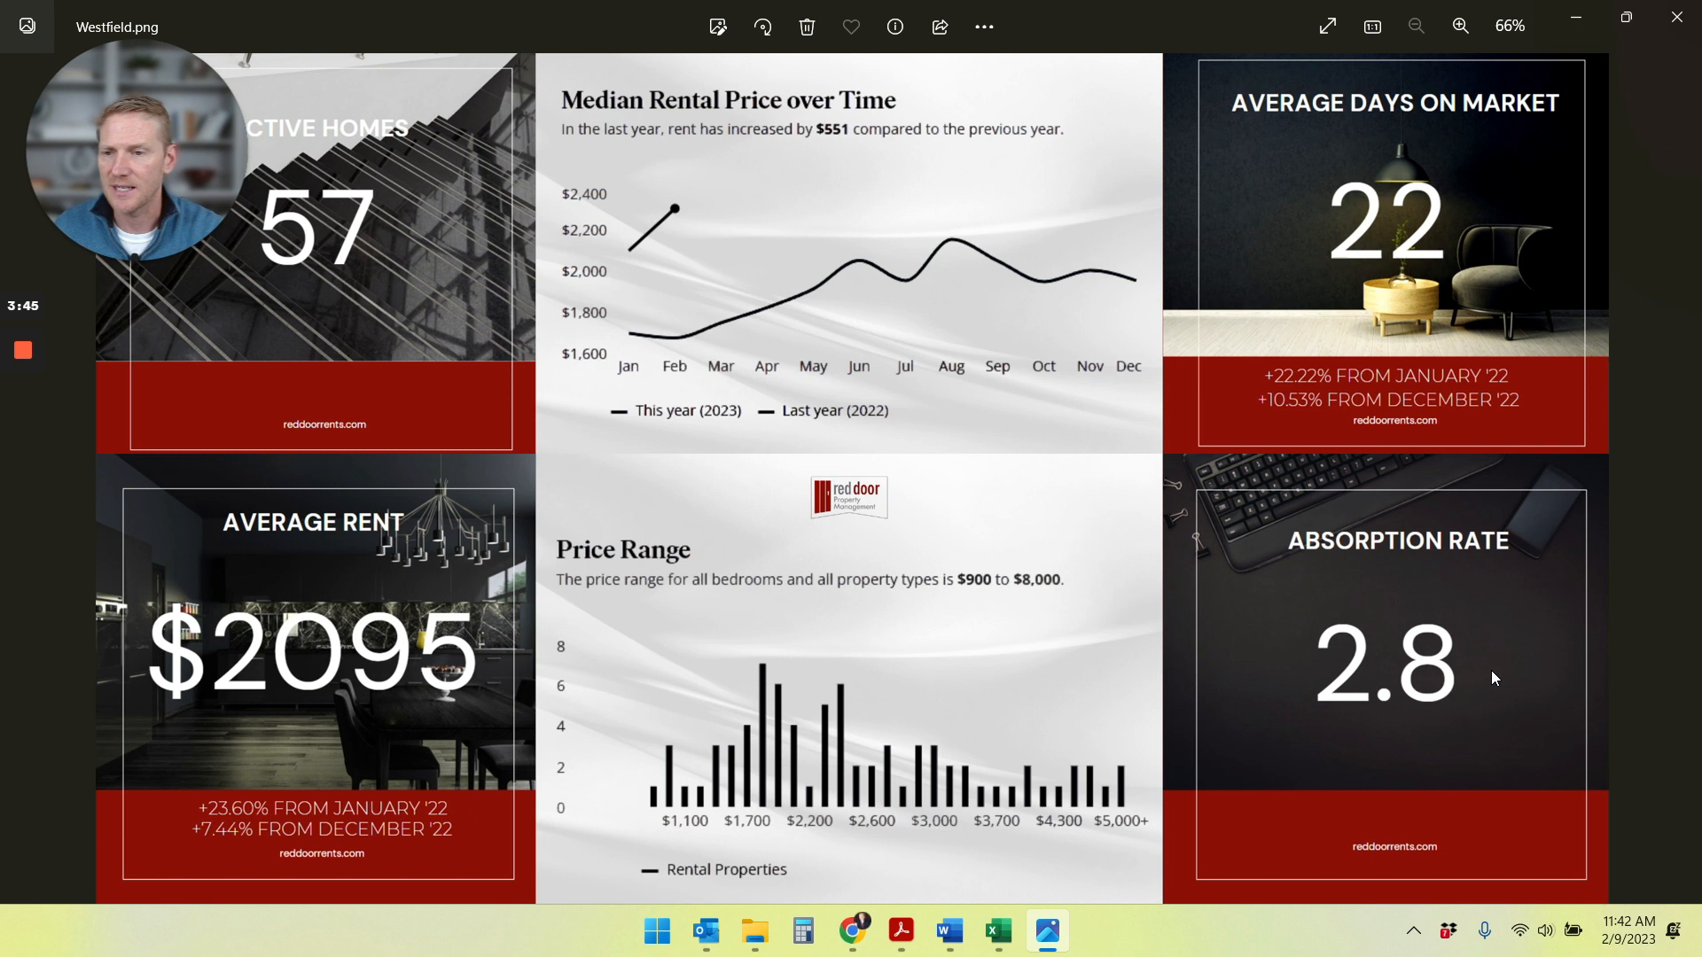
mouse_move(1273, 612)
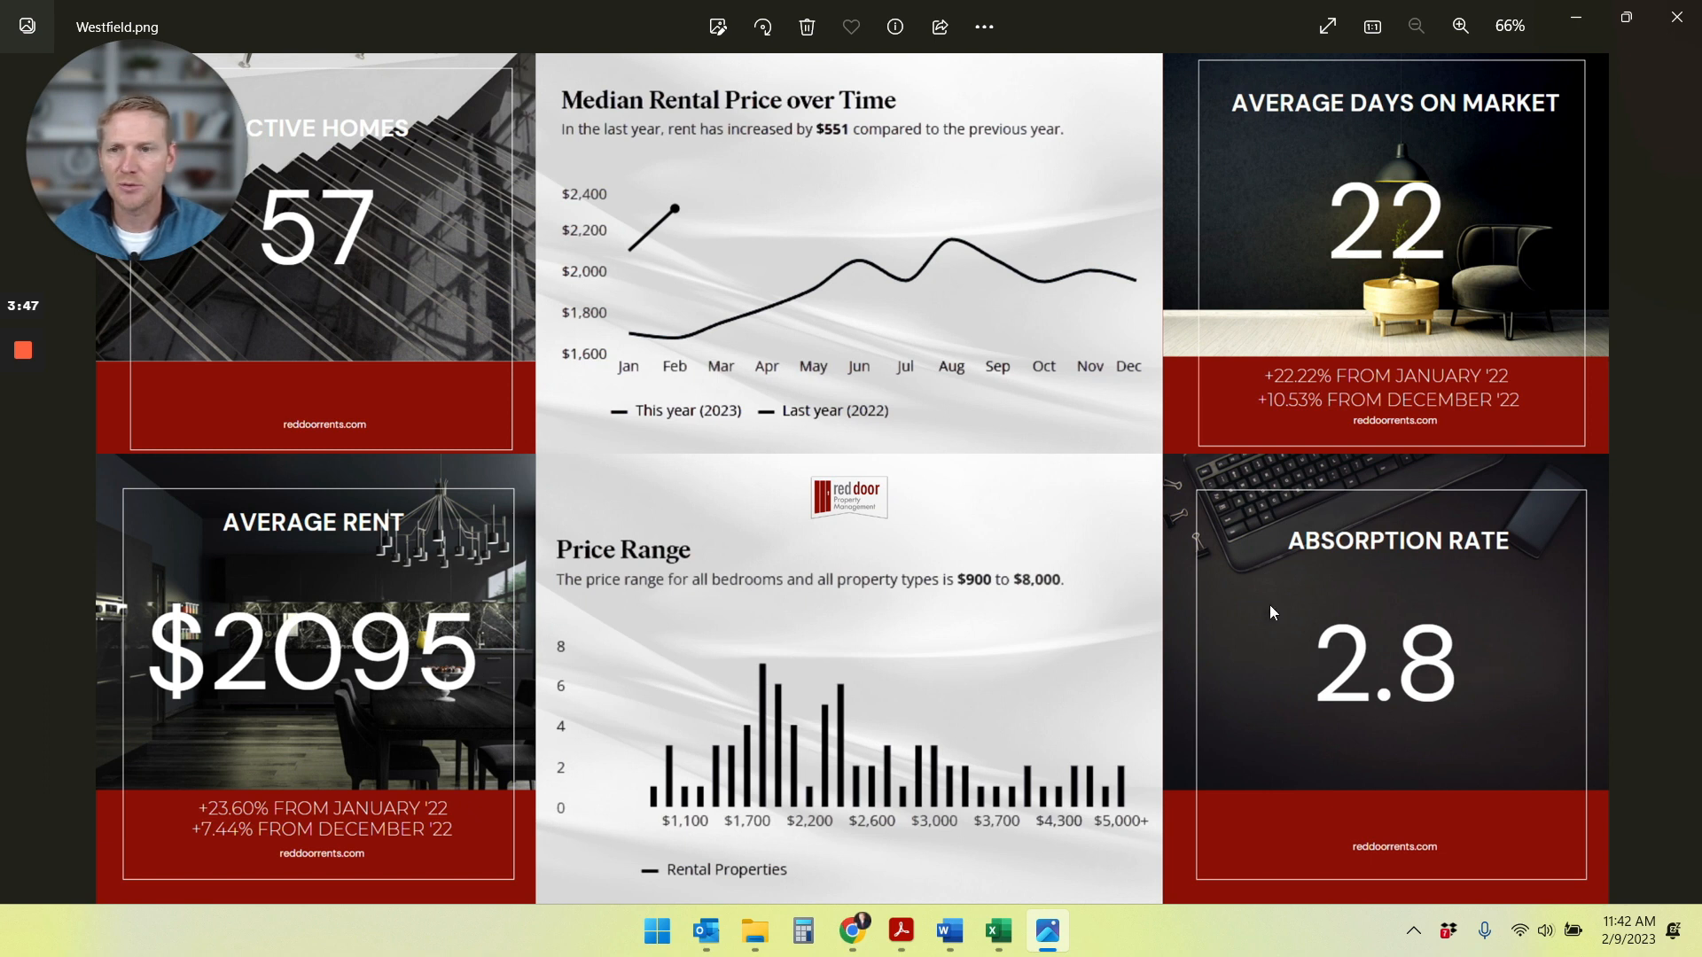
mouse_move(457, 491)
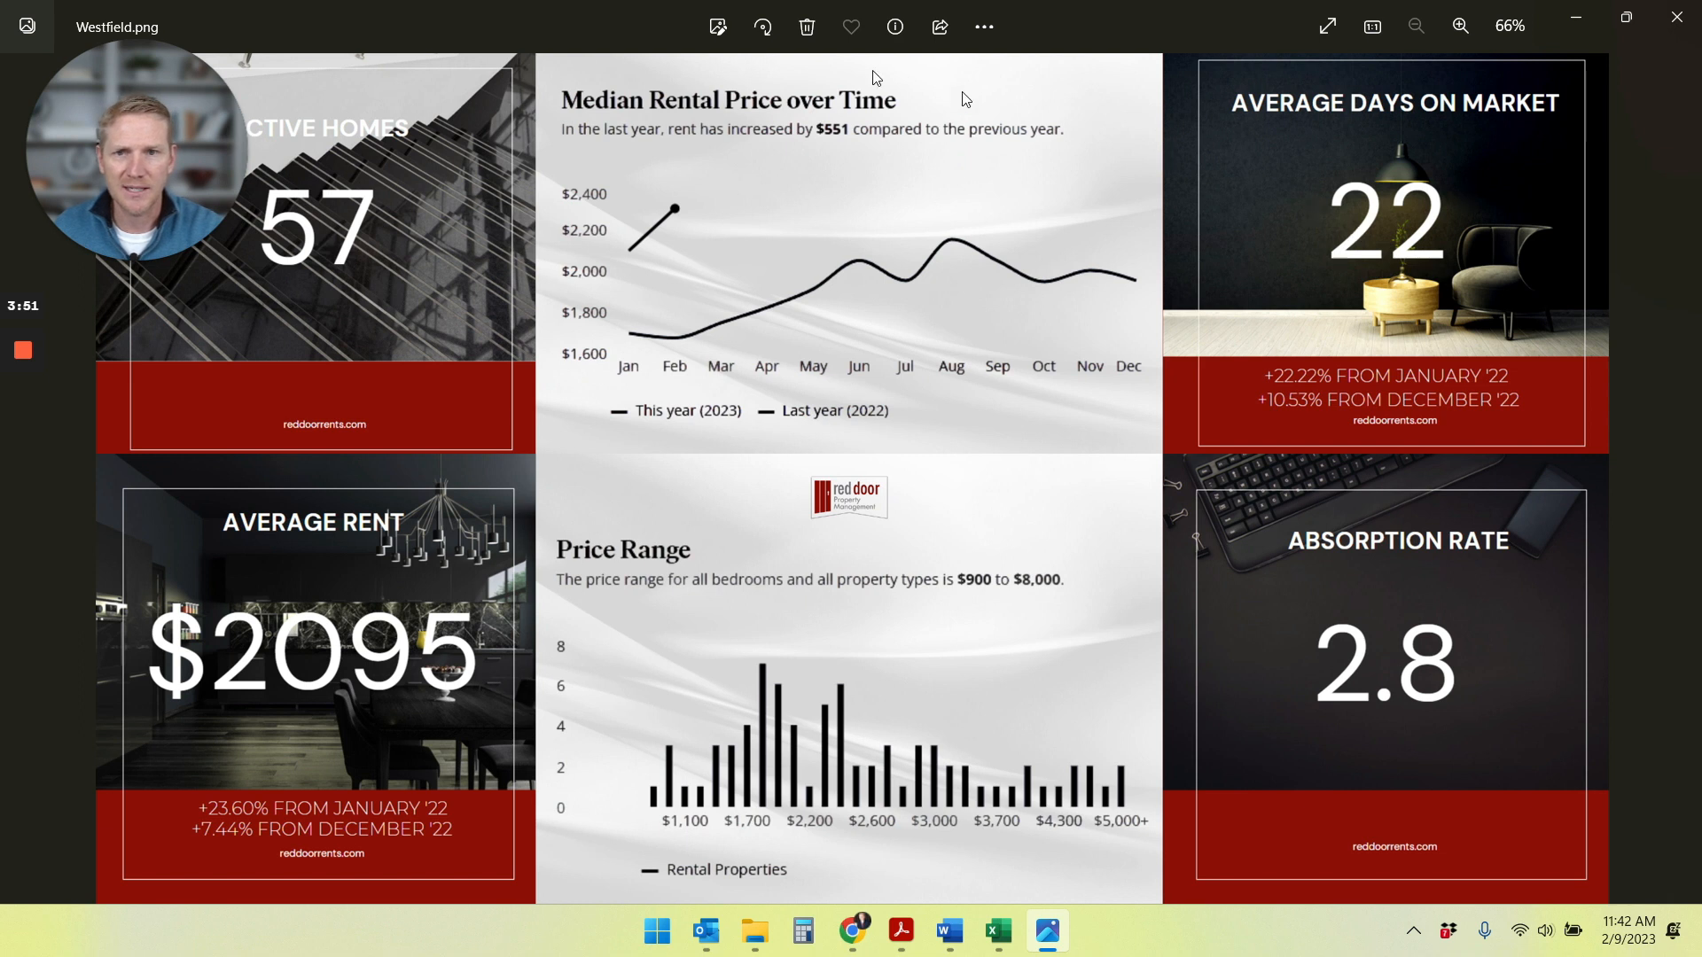
mouse_move(725, 273)
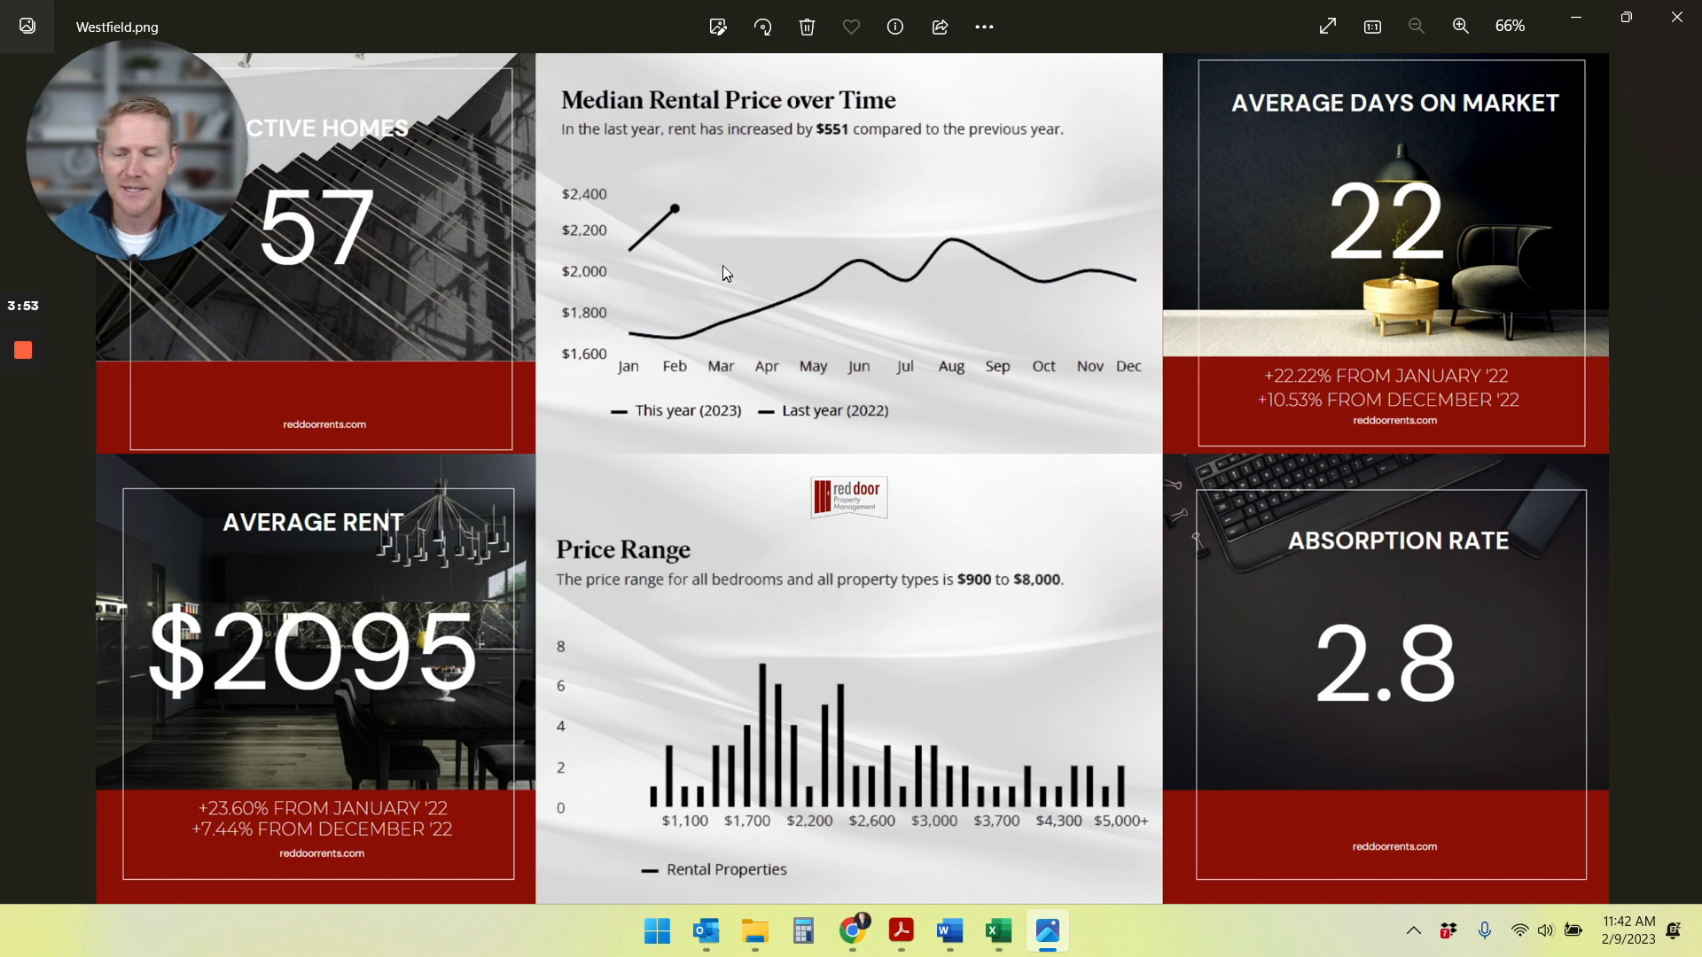
mouse_move(694, 250)
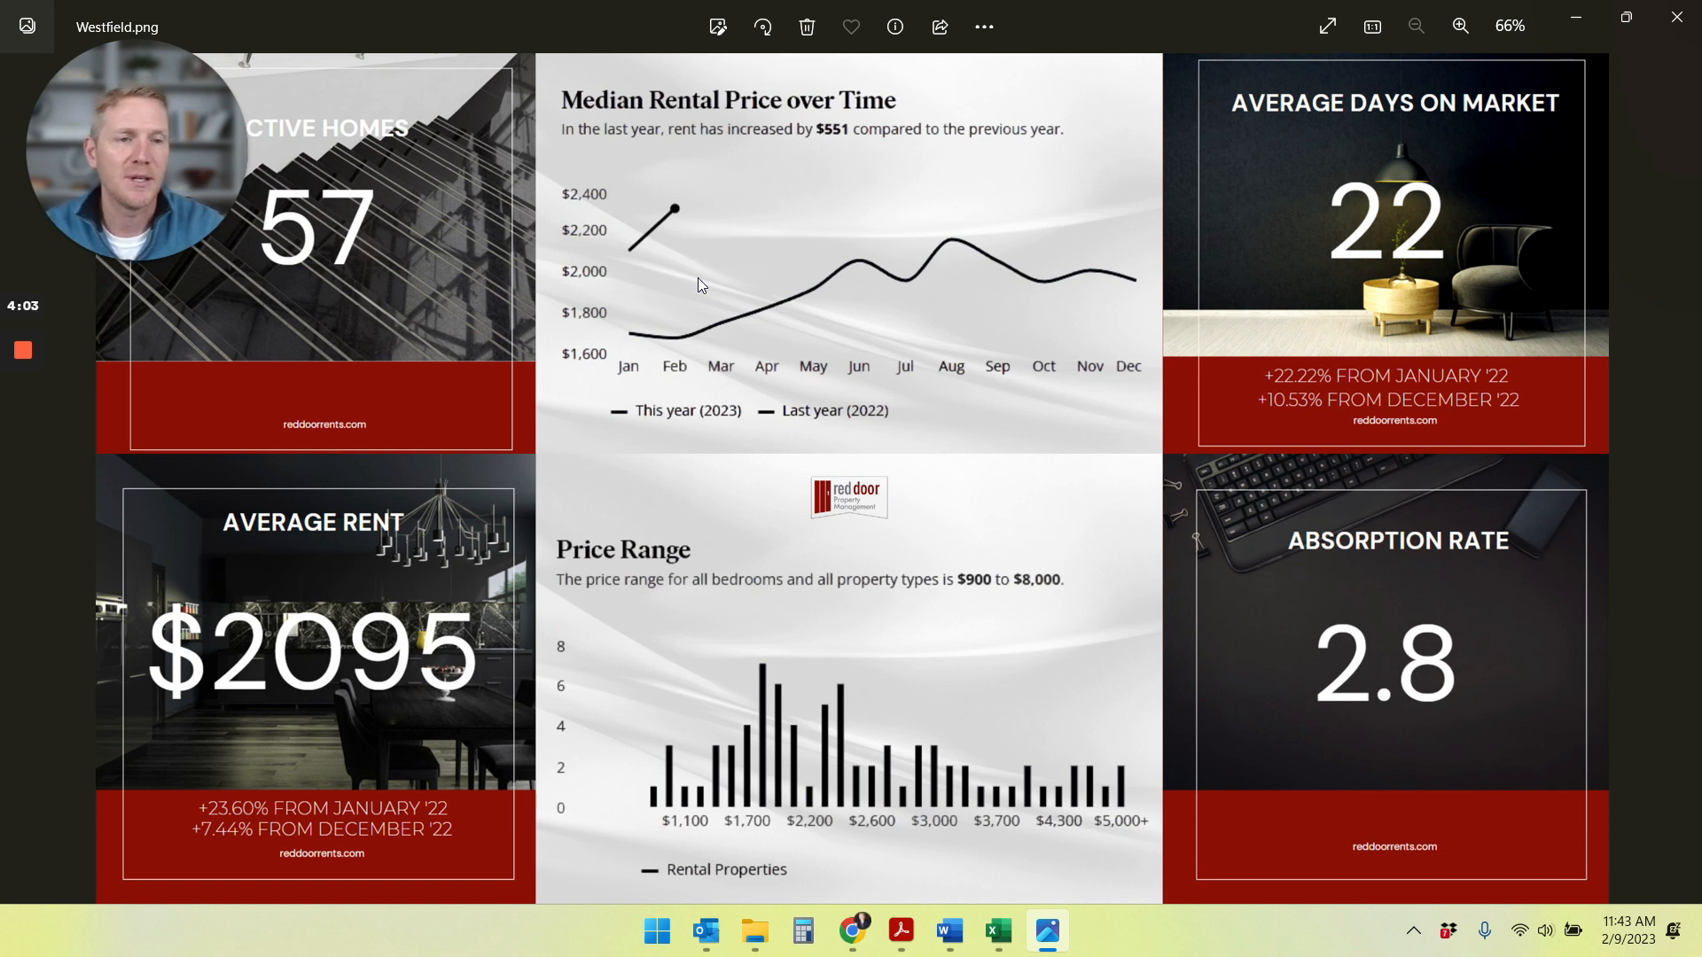
mouse_move(650, 282)
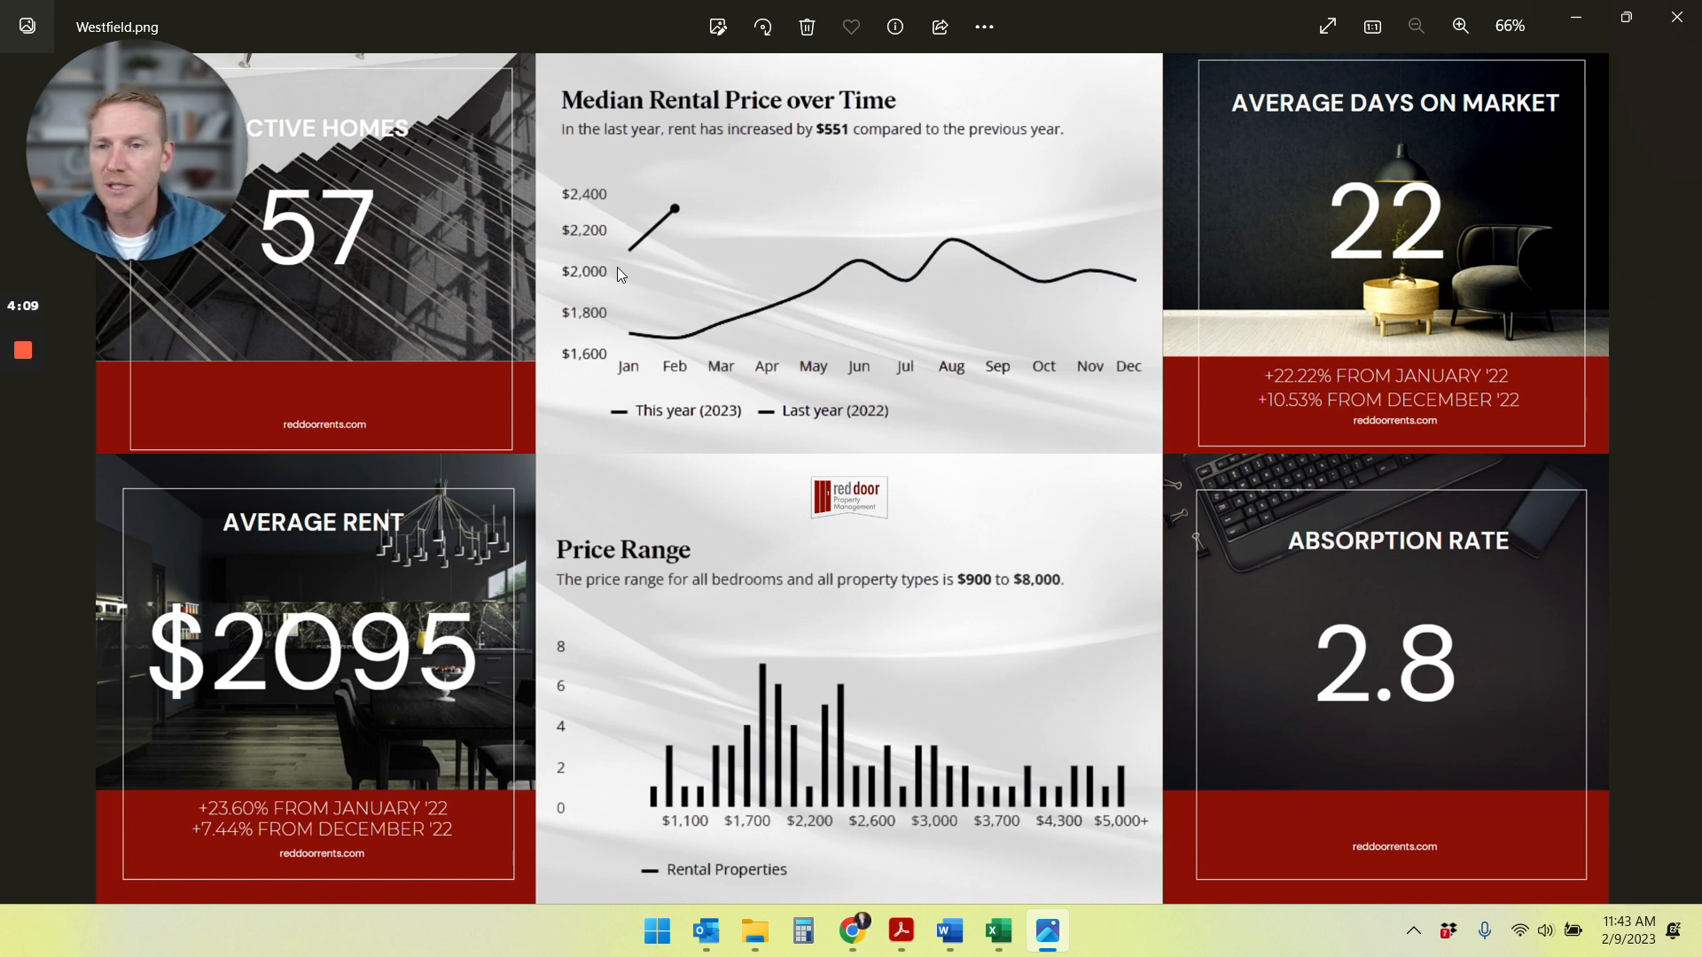
mouse_move(617, 275)
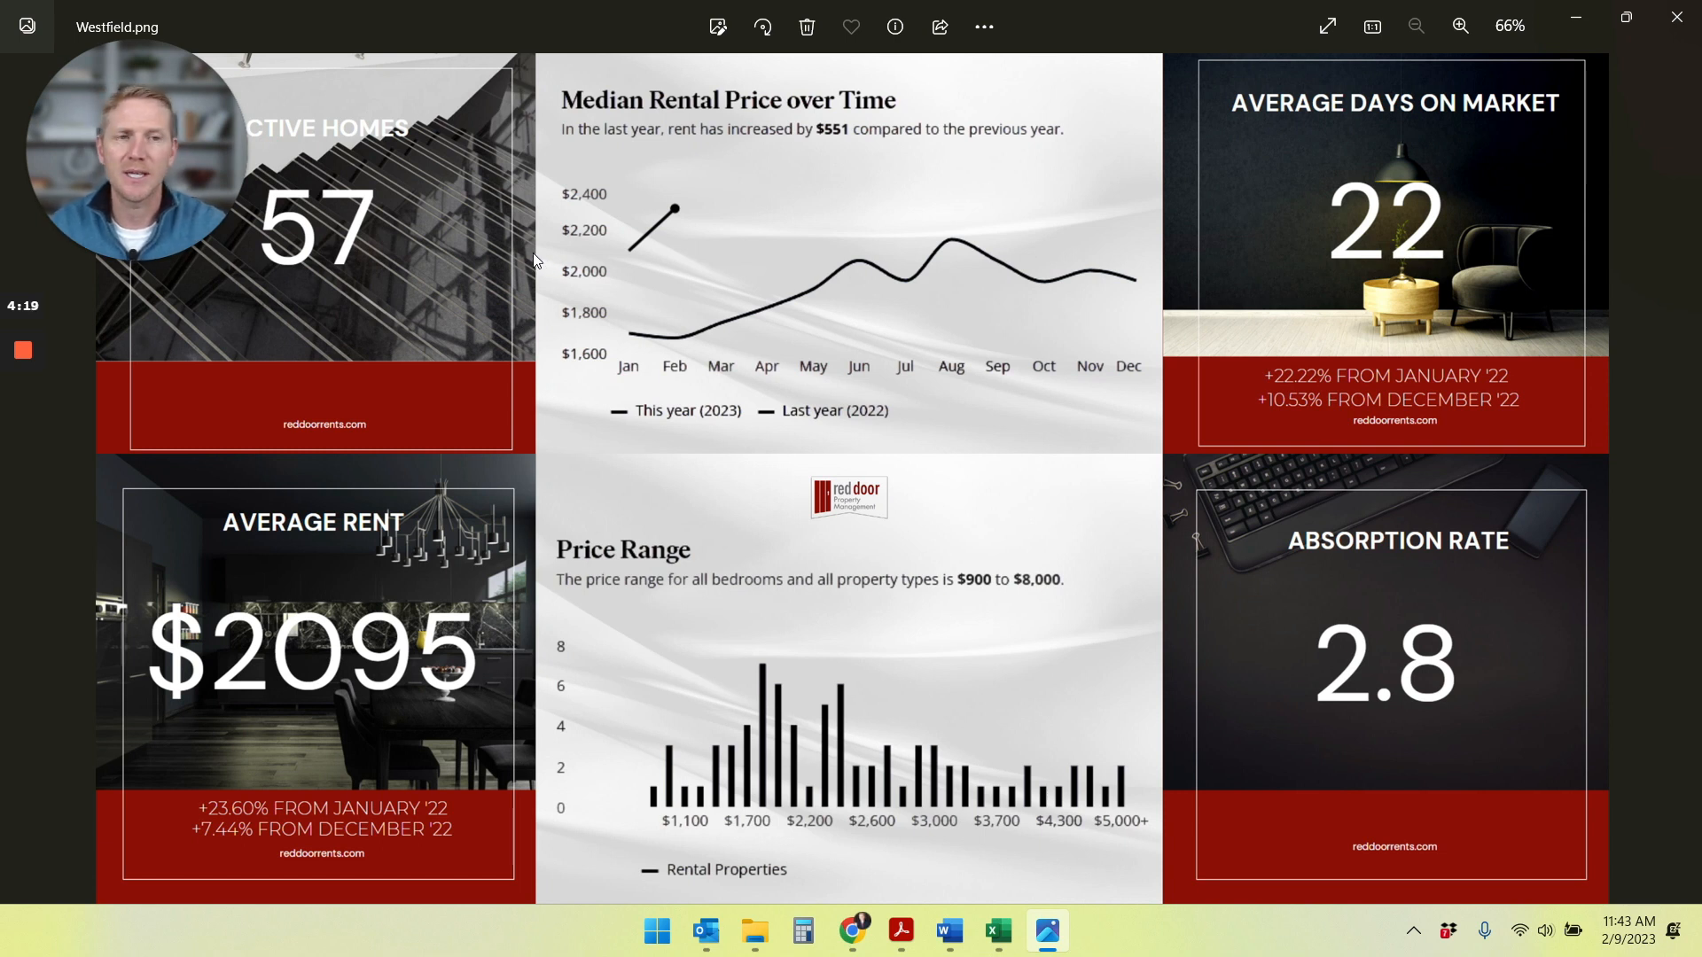
mouse_move(771, 327)
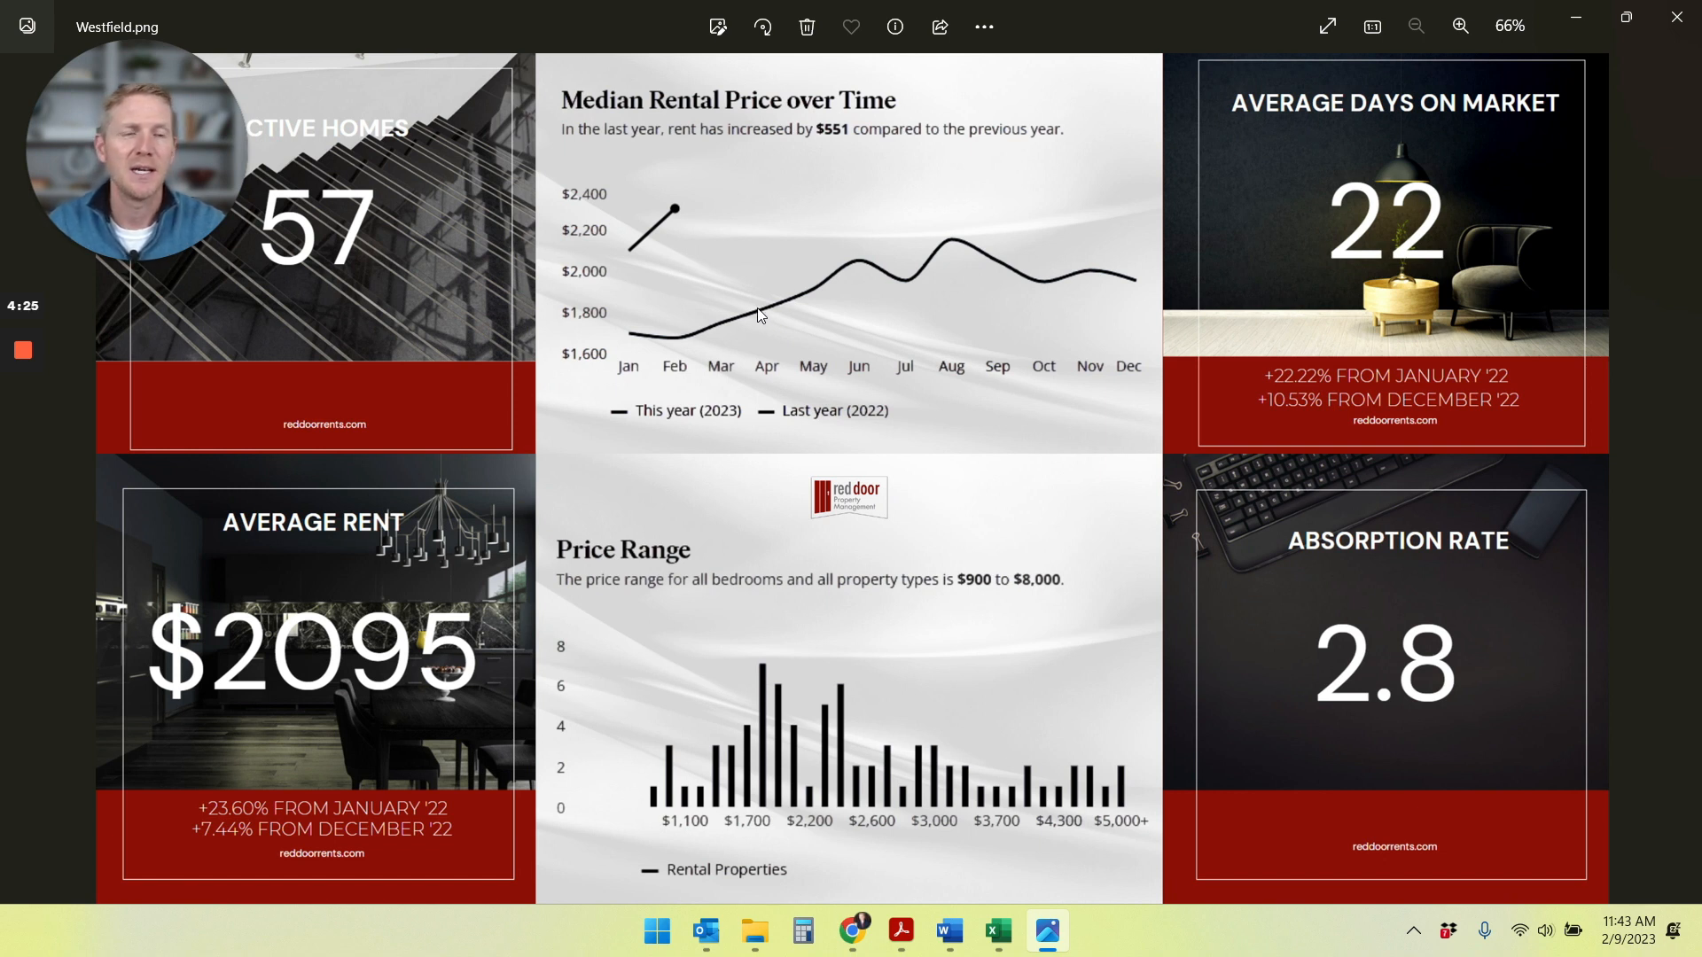
mouse_move(955, 419)
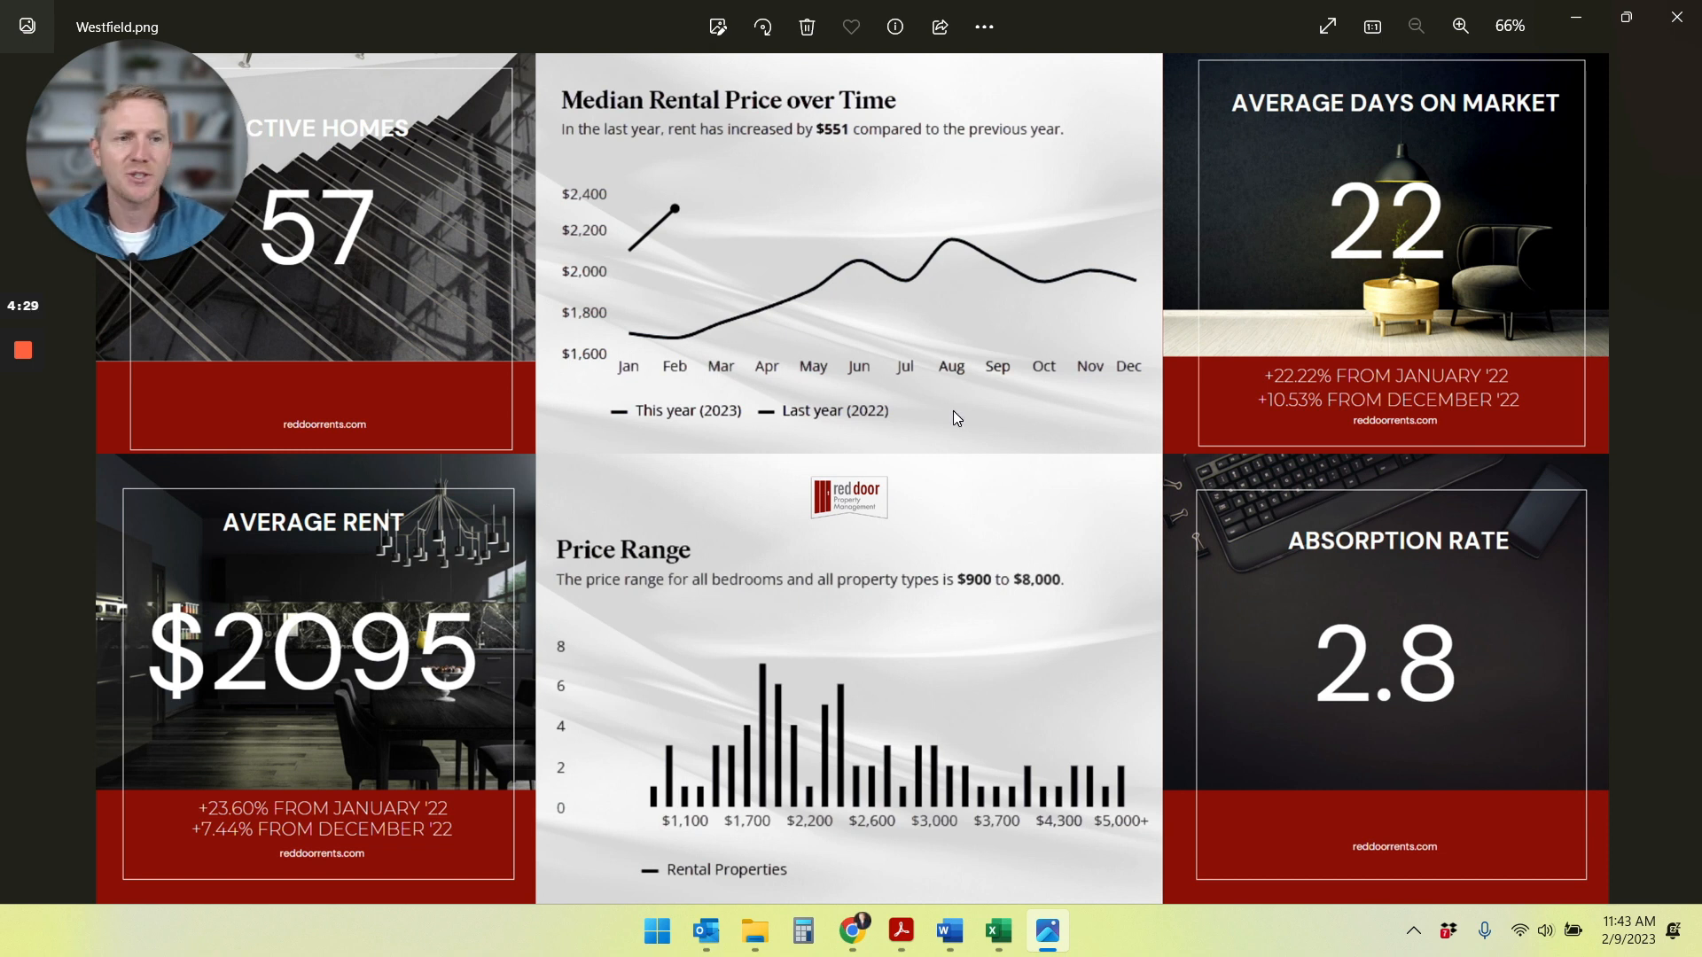
mouse_move(906, 211)
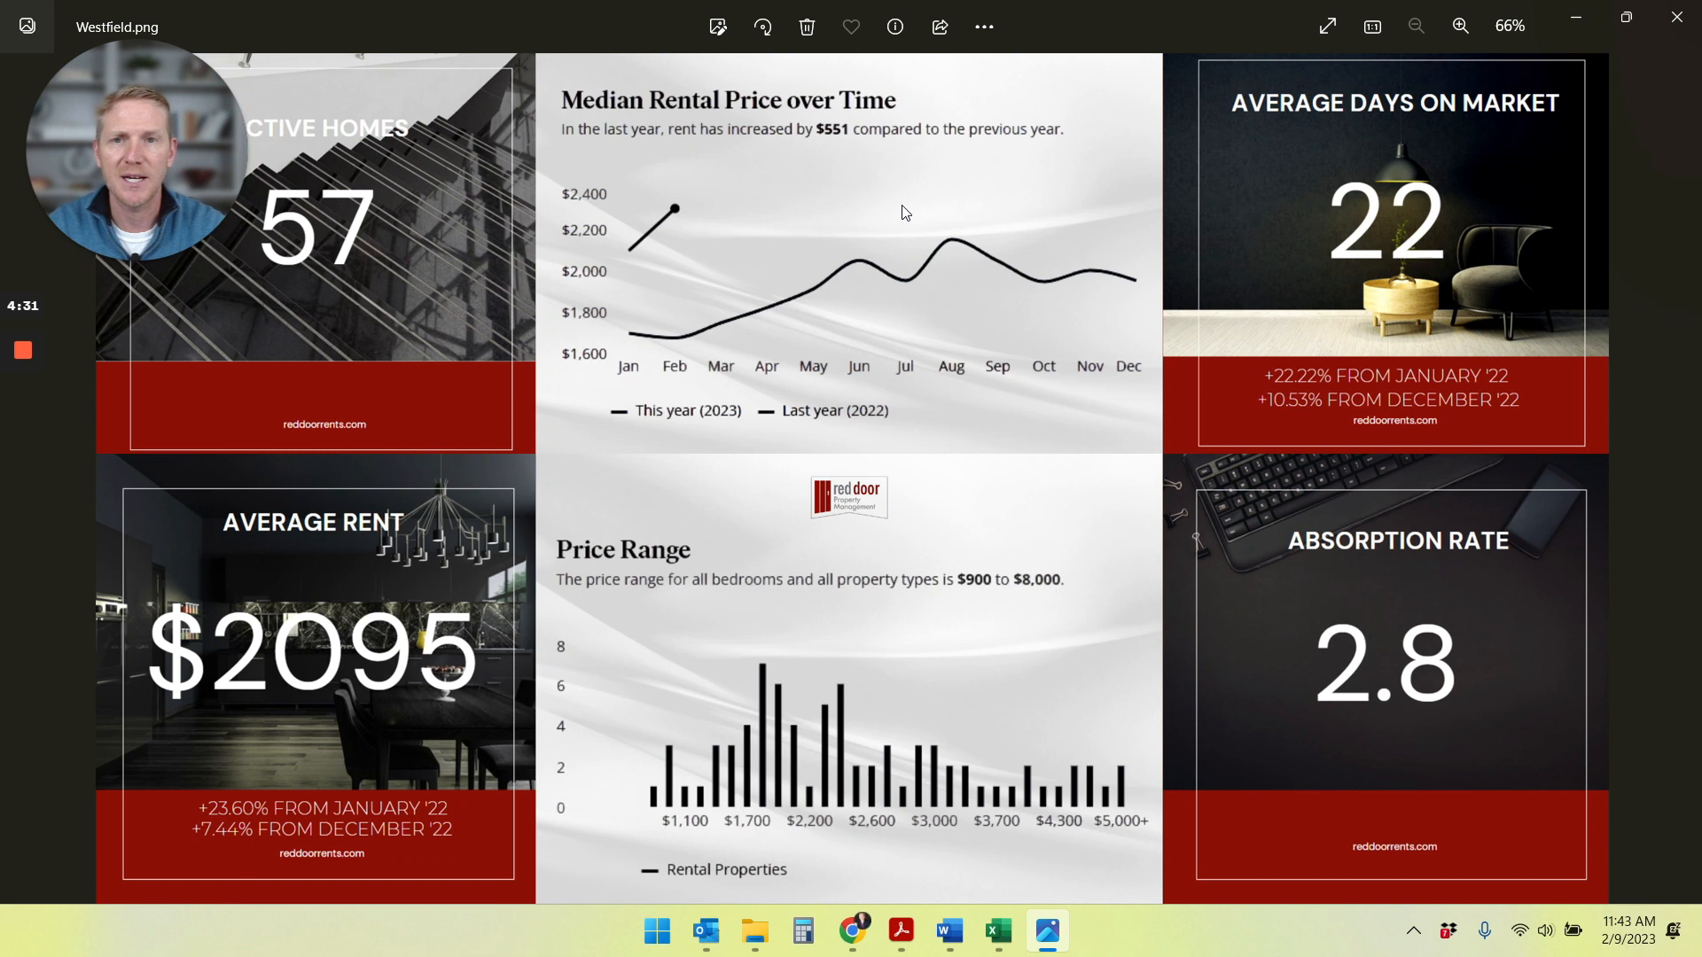